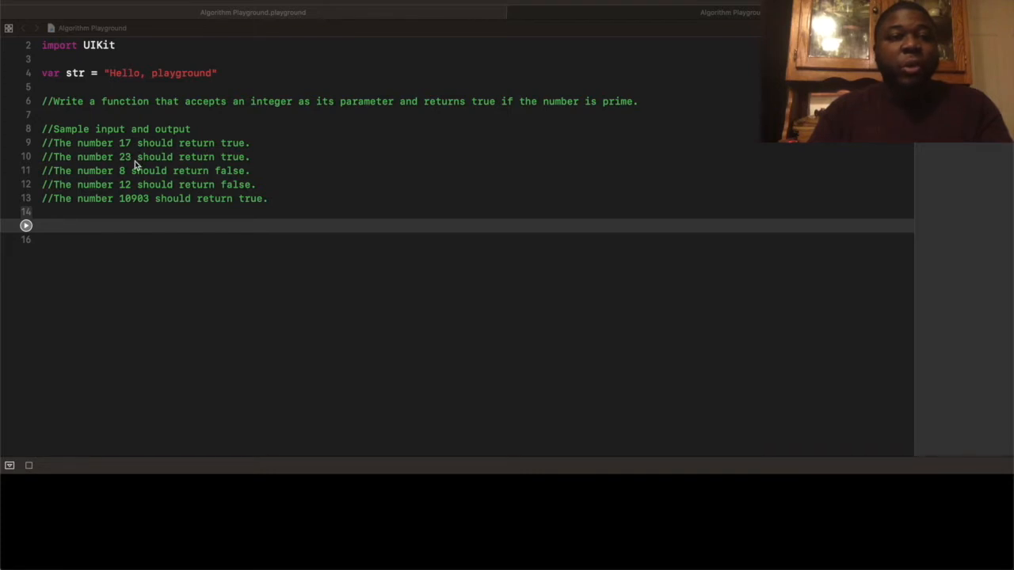
mouse_move(130, 180)
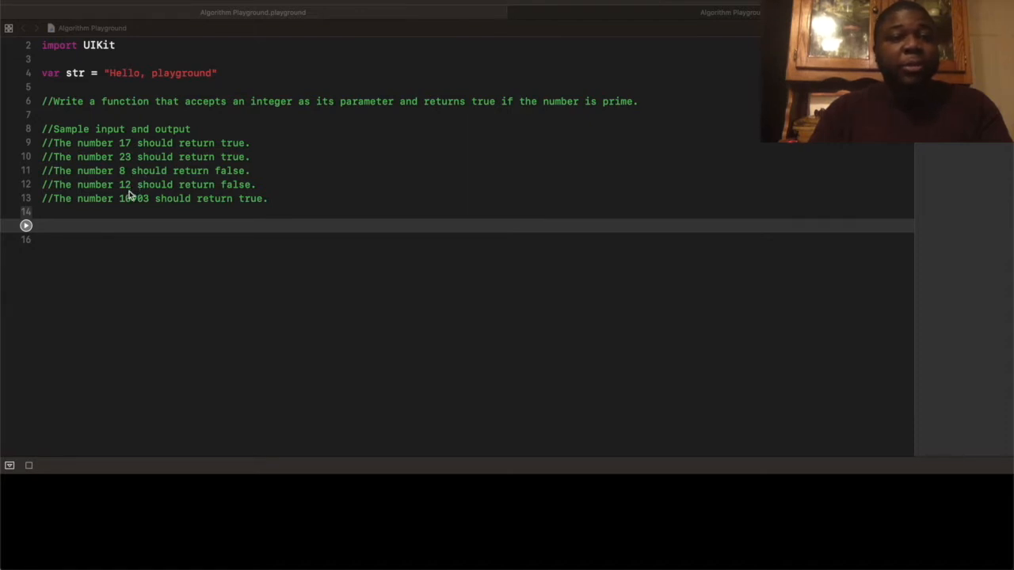
mouse_move(126, 210)
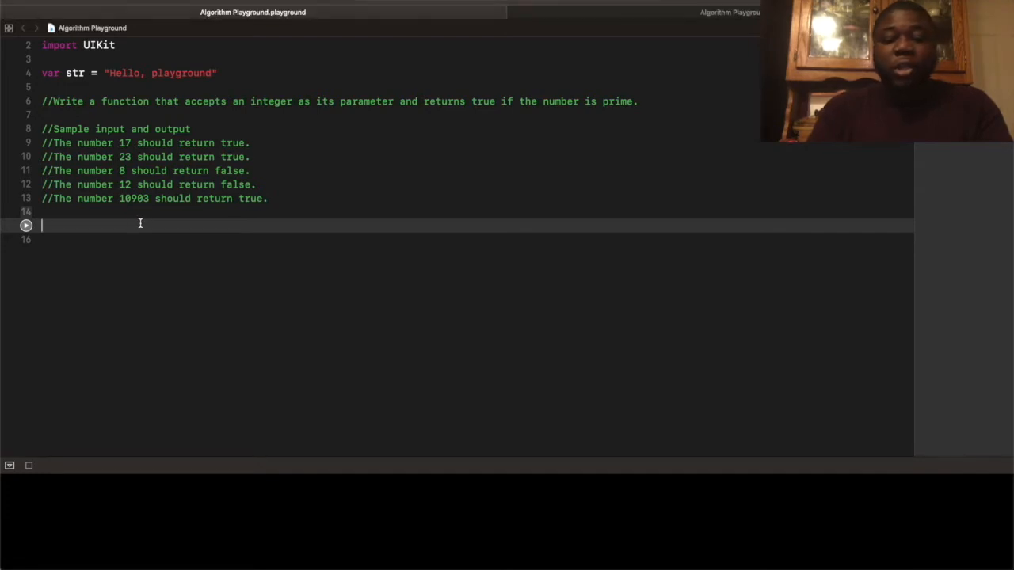
- Declare func primeNumber(number: Int) -> Bool
text(func pri)
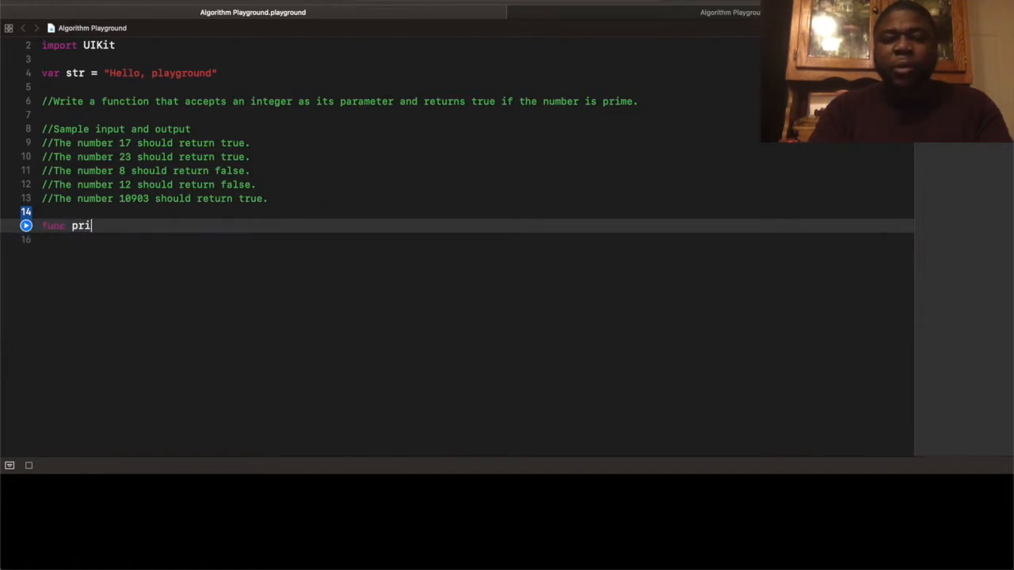
text(meNumber()
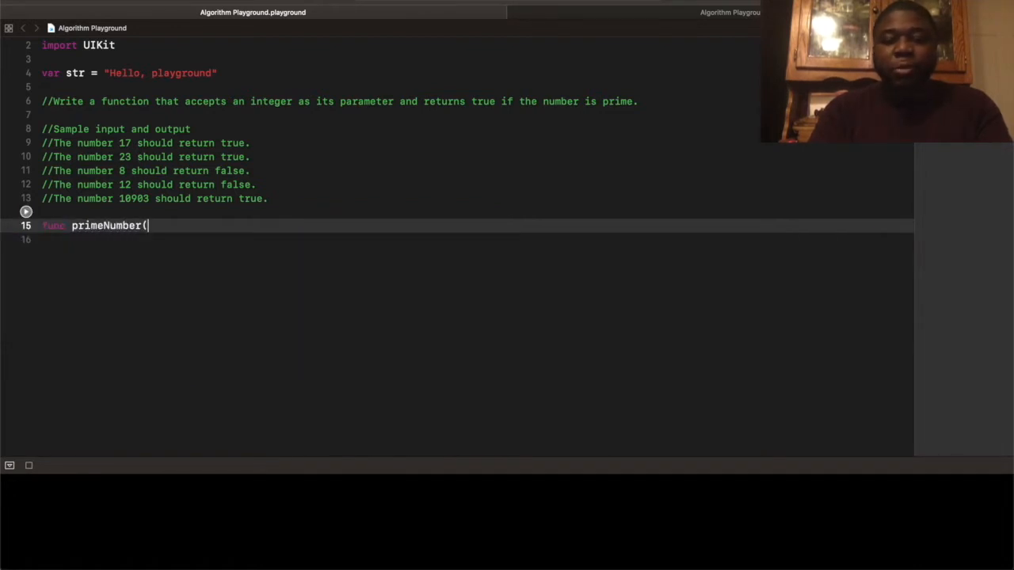
text(number: Int)
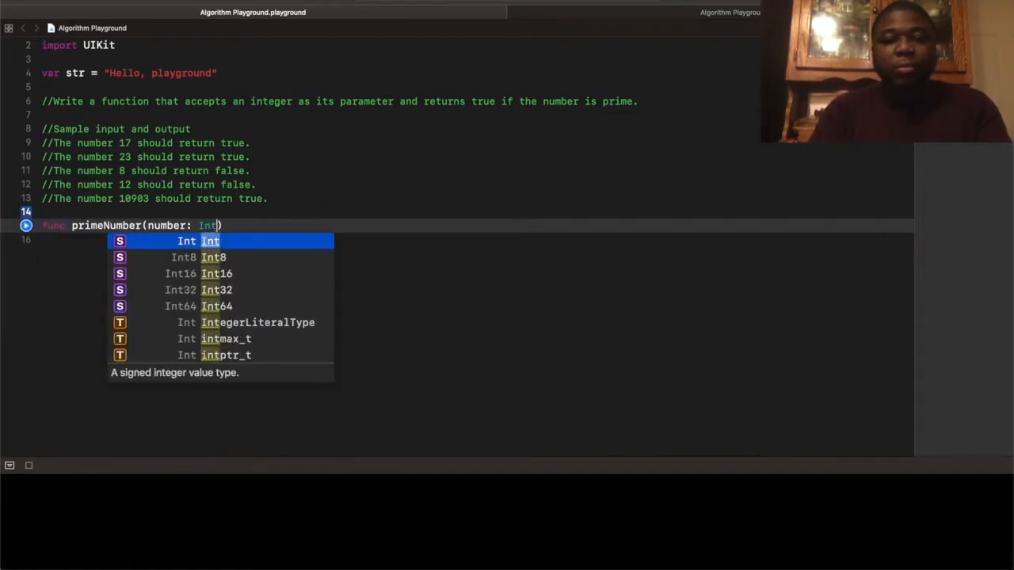
text()->Bool{)
text(g)
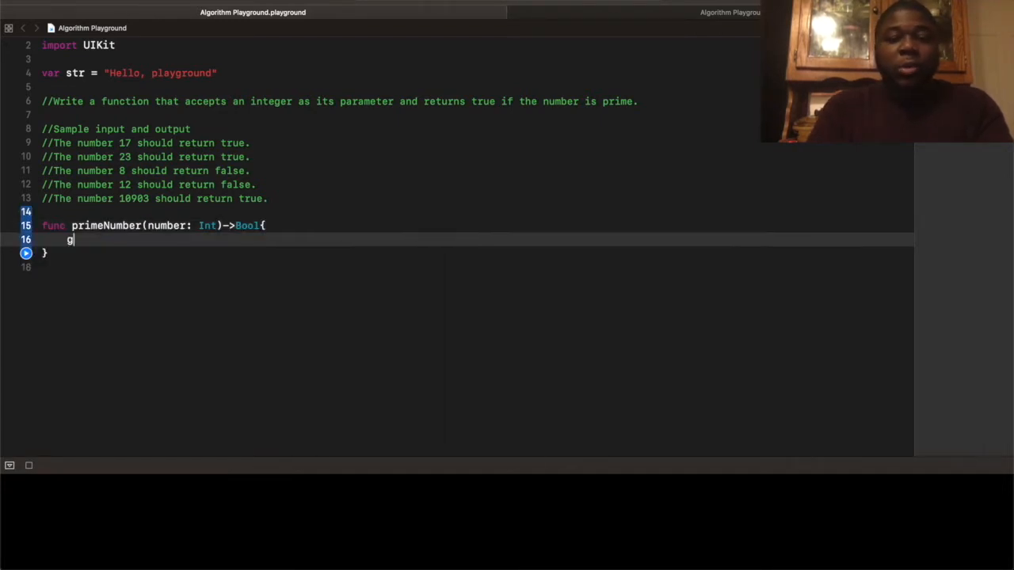
- Add guard lines returning false when number is below 2 and true when it equals 2
text(uard number)
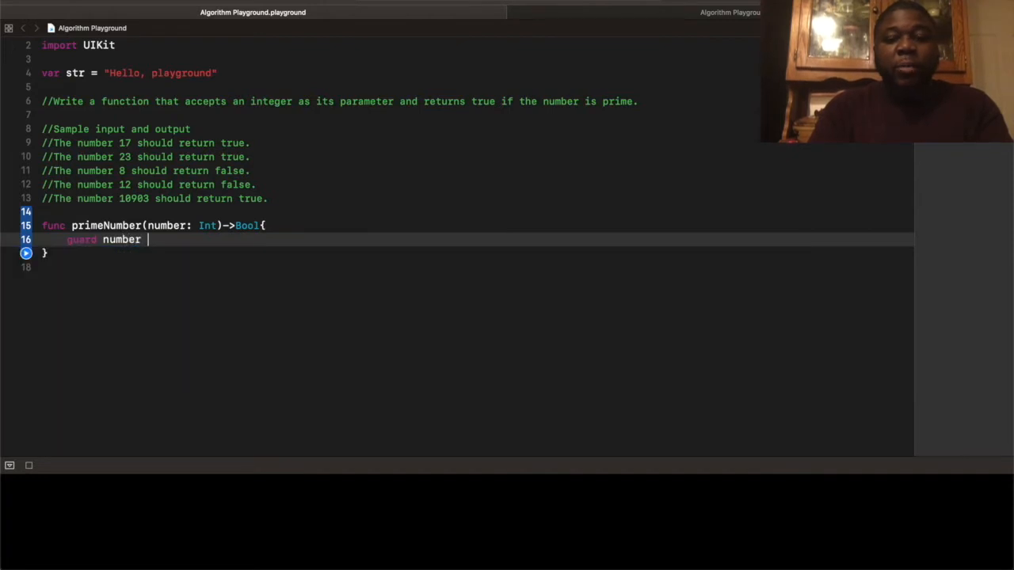
text(>= 2)
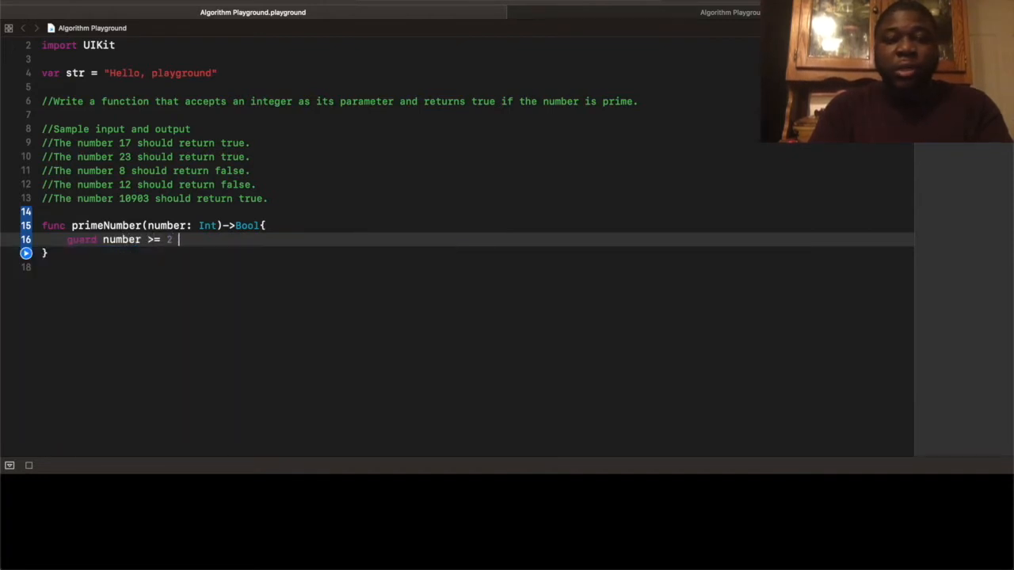
text(else)
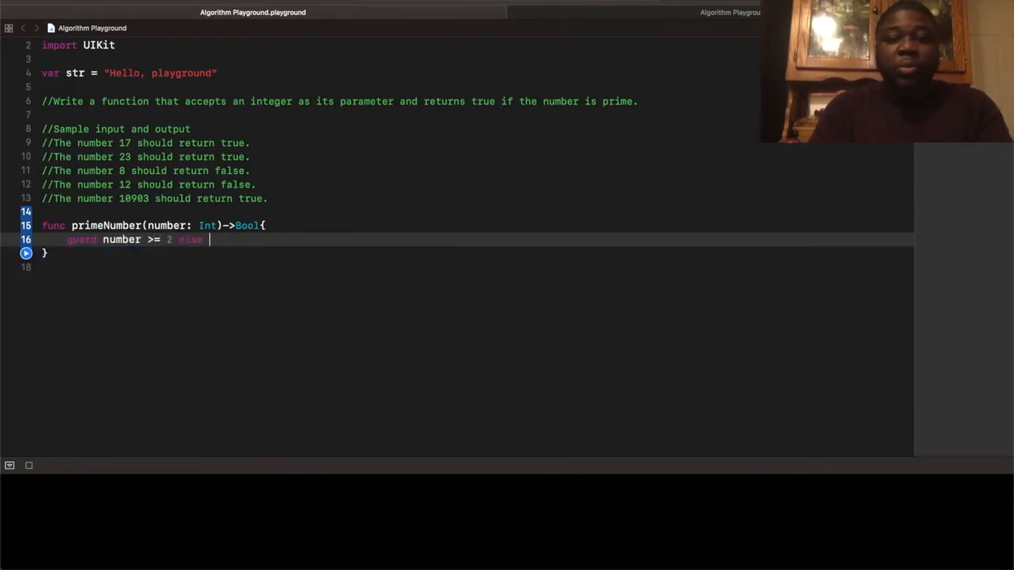
text({retru)
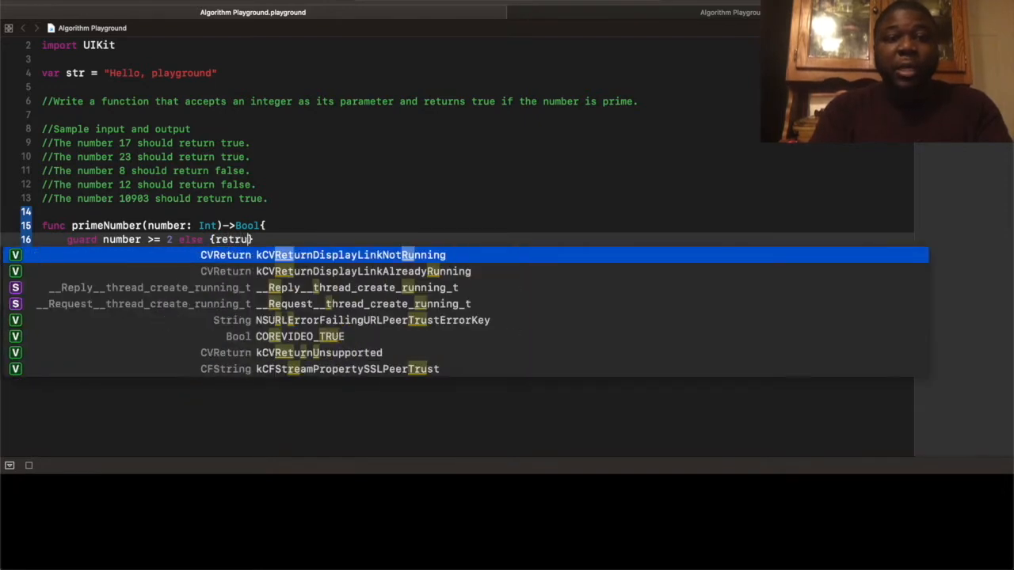
text(r)
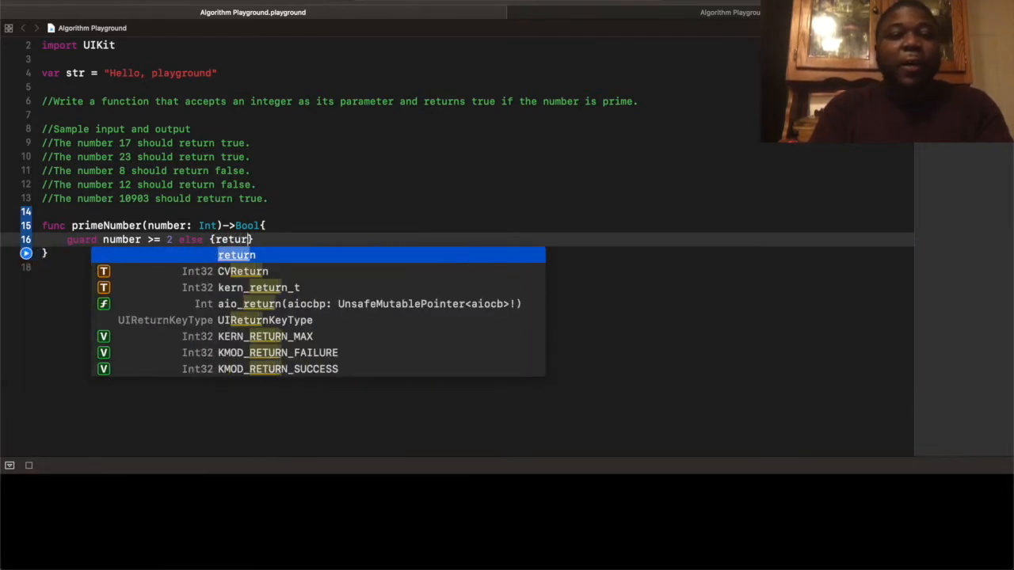
text(false)
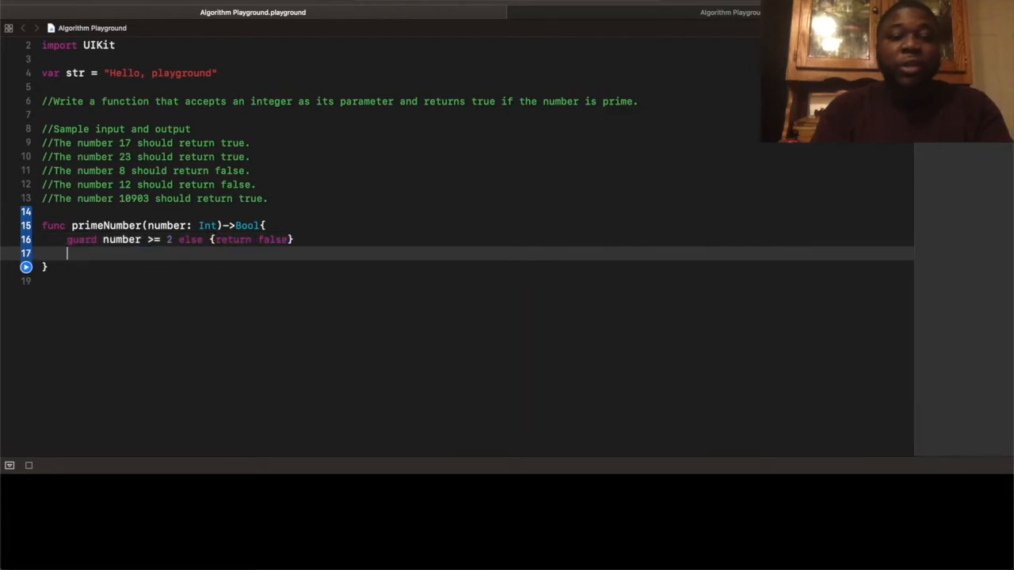
text(guard number)
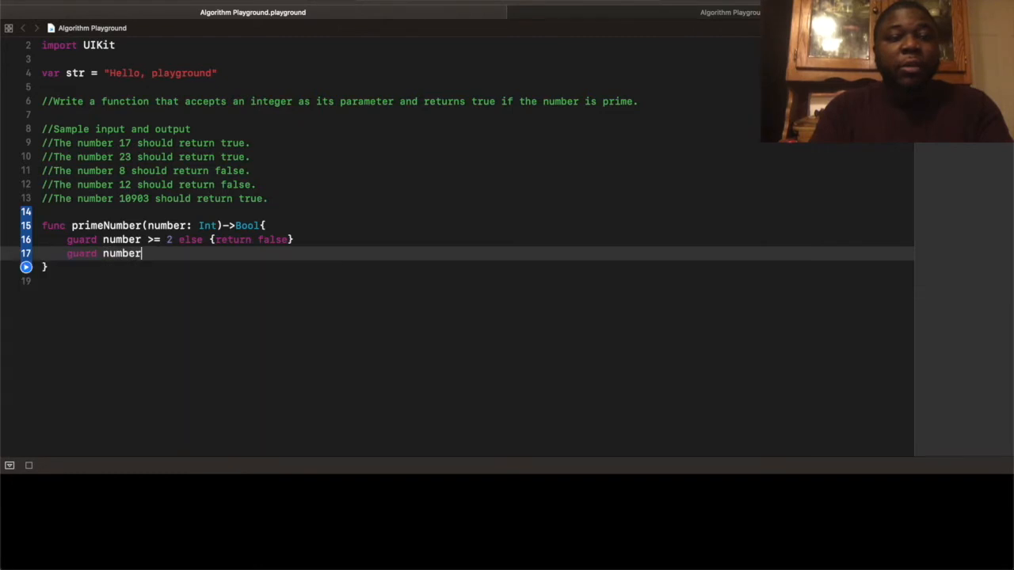
text(" ")
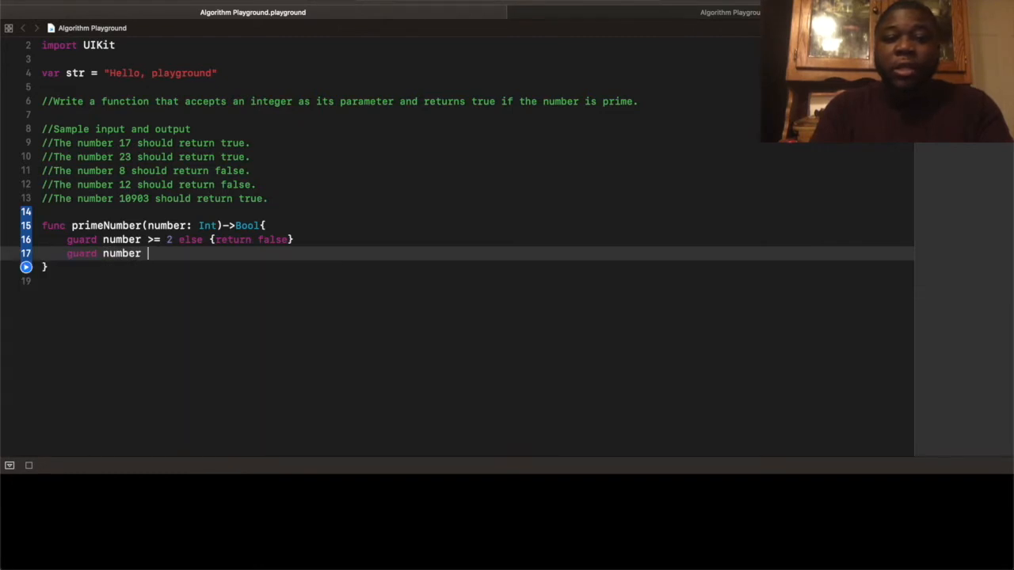
text(!= 2 else {)
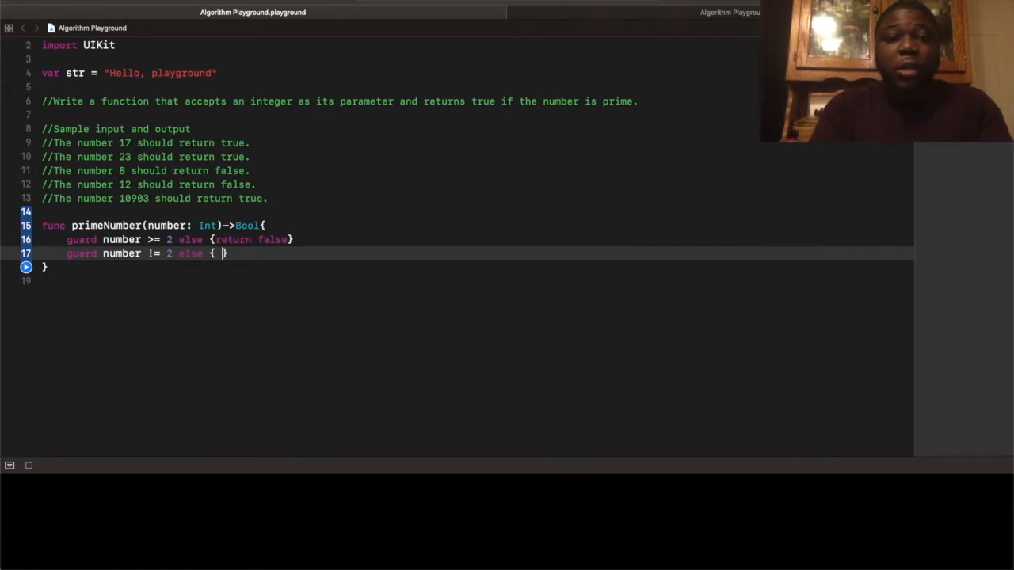
text(return)
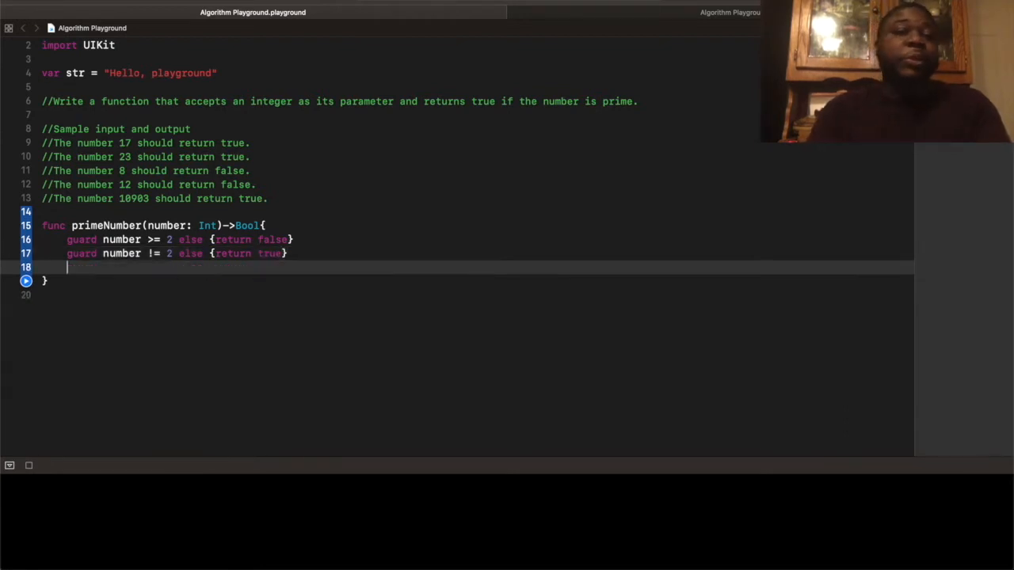
- Loop i over 2..<number returning false if number % i == 0, then return true
text(for)
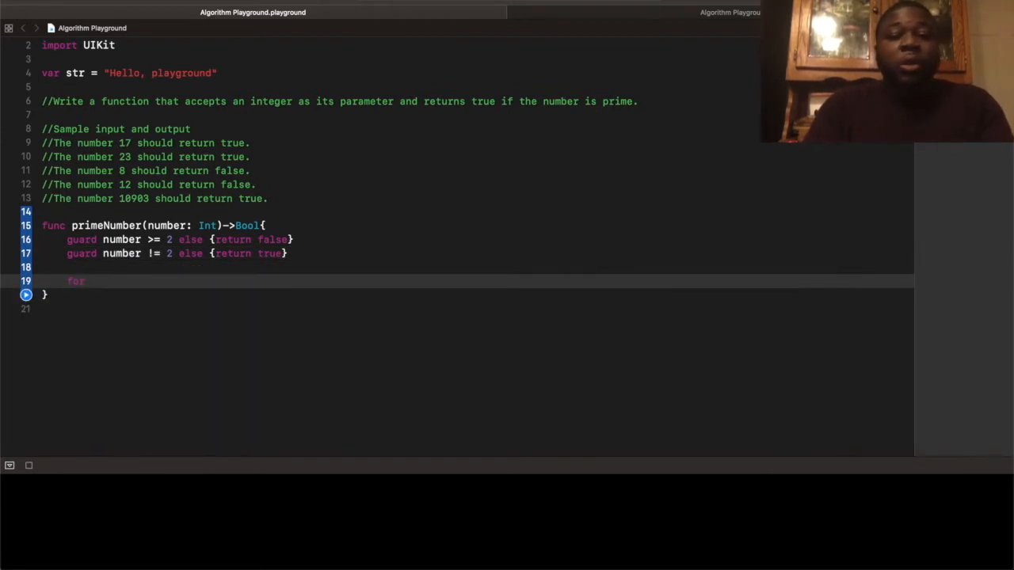
text(i in)
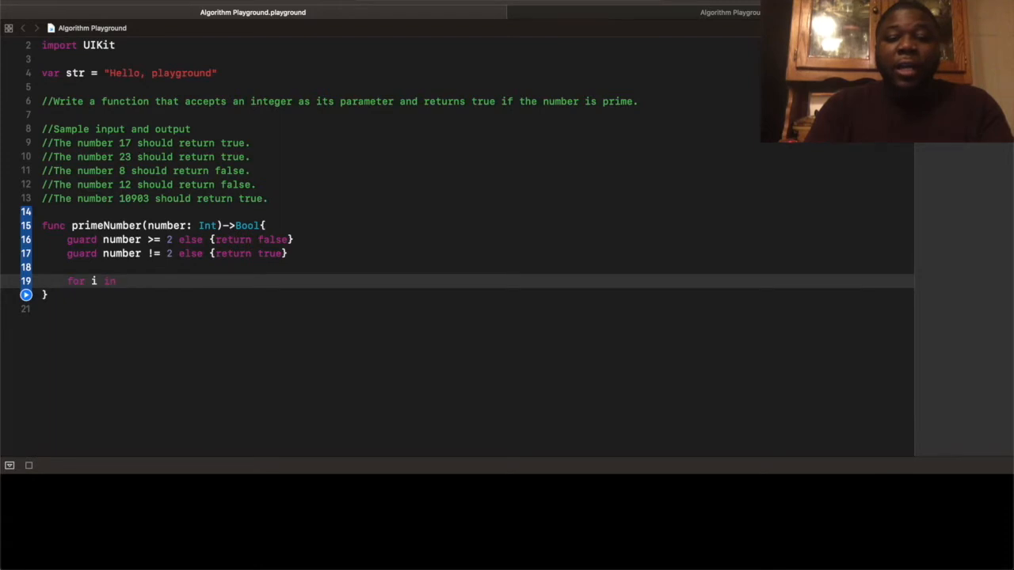
text(2..<)
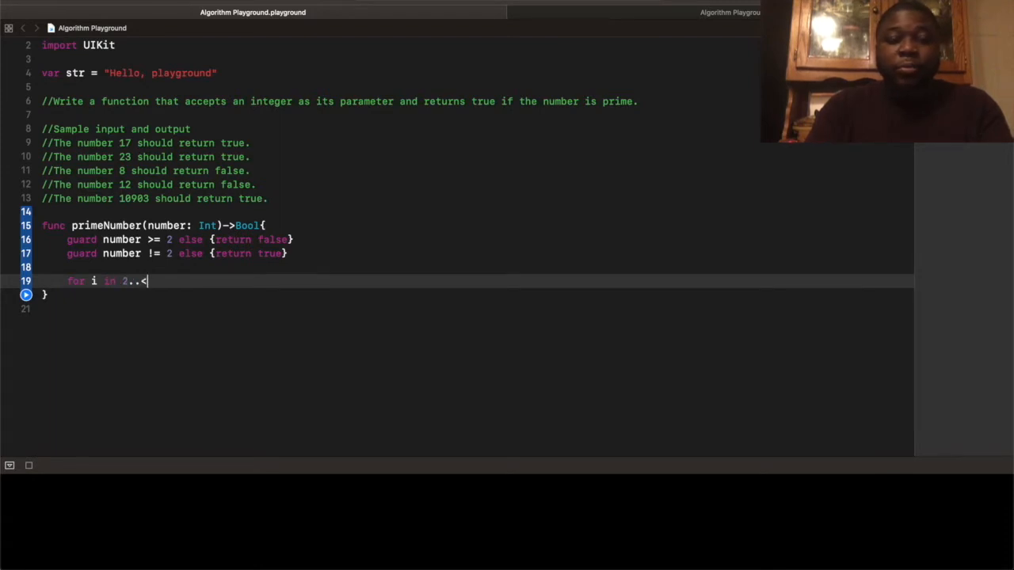
text(number{)
text(if number % i)
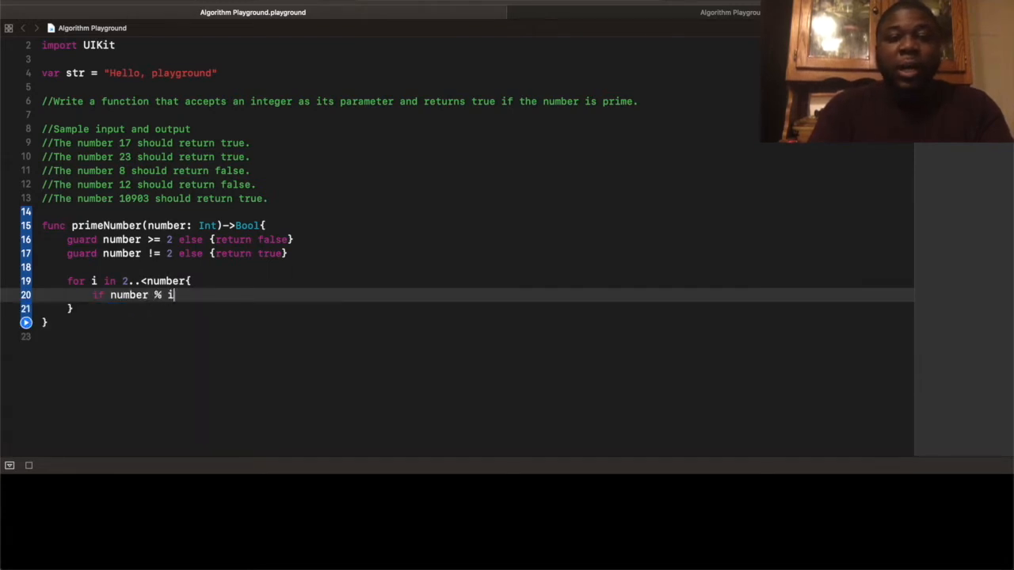
text(==)
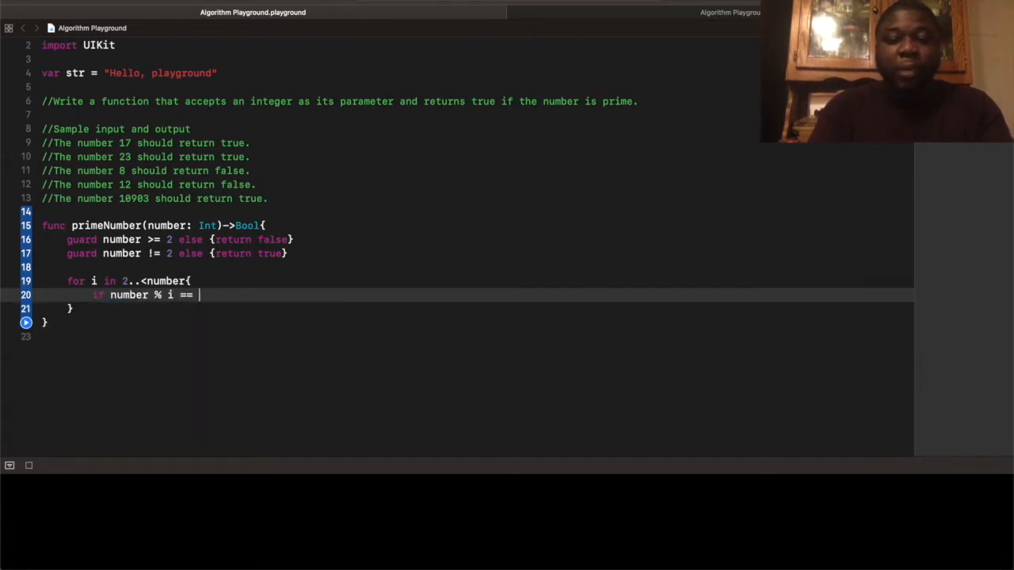
text(0{)
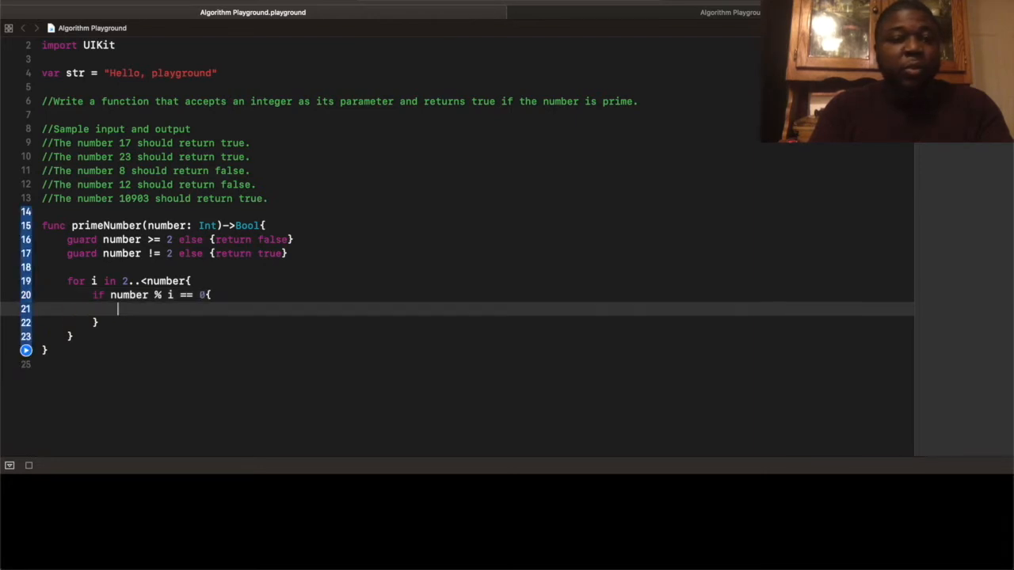
text(return false)
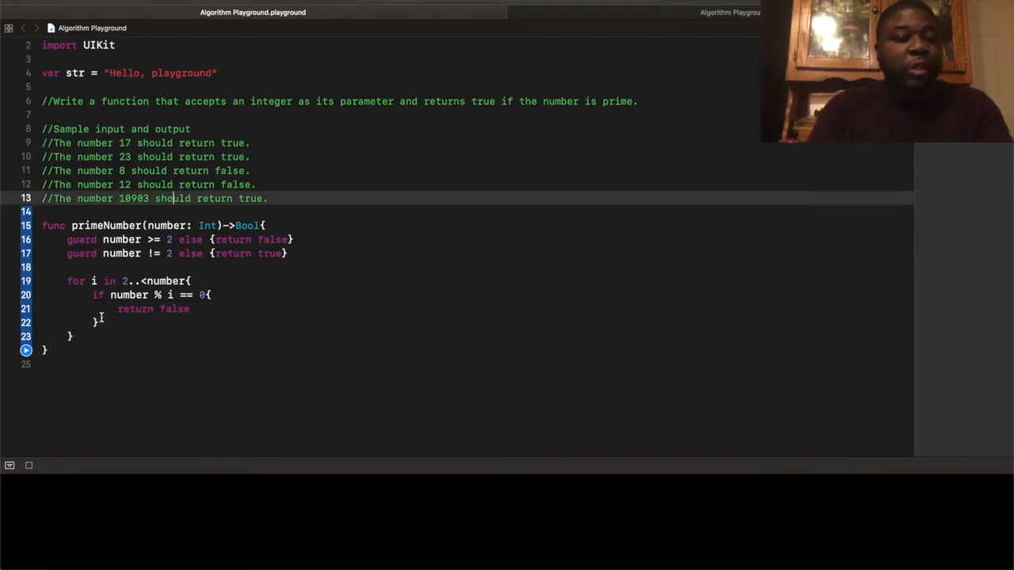
text(return)
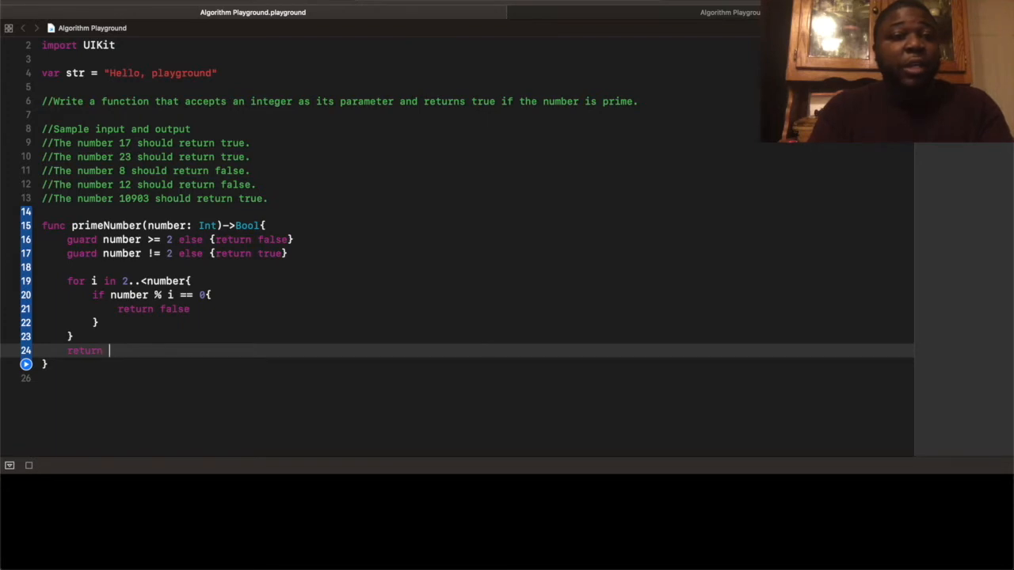
text(t)
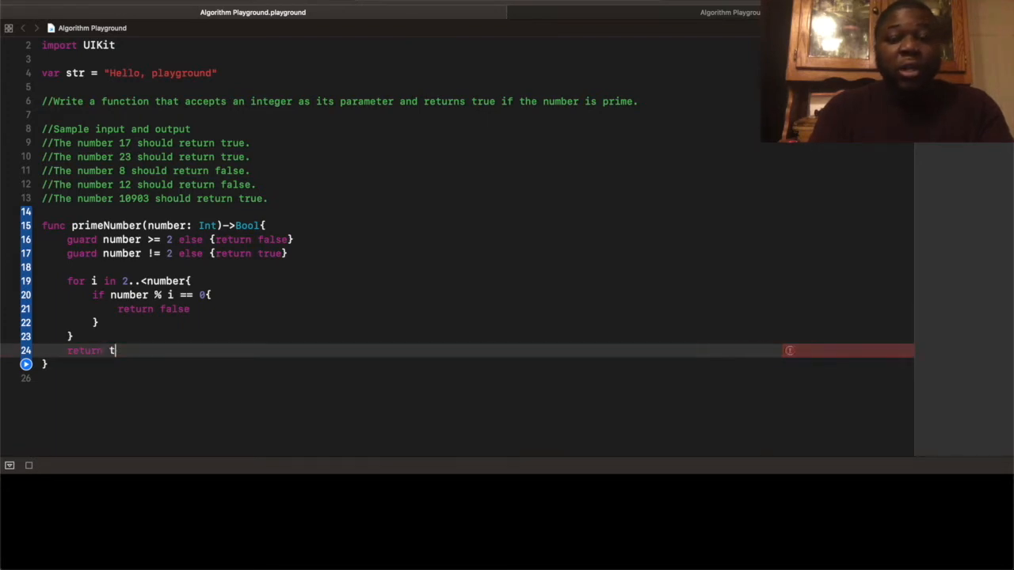
text(rue)
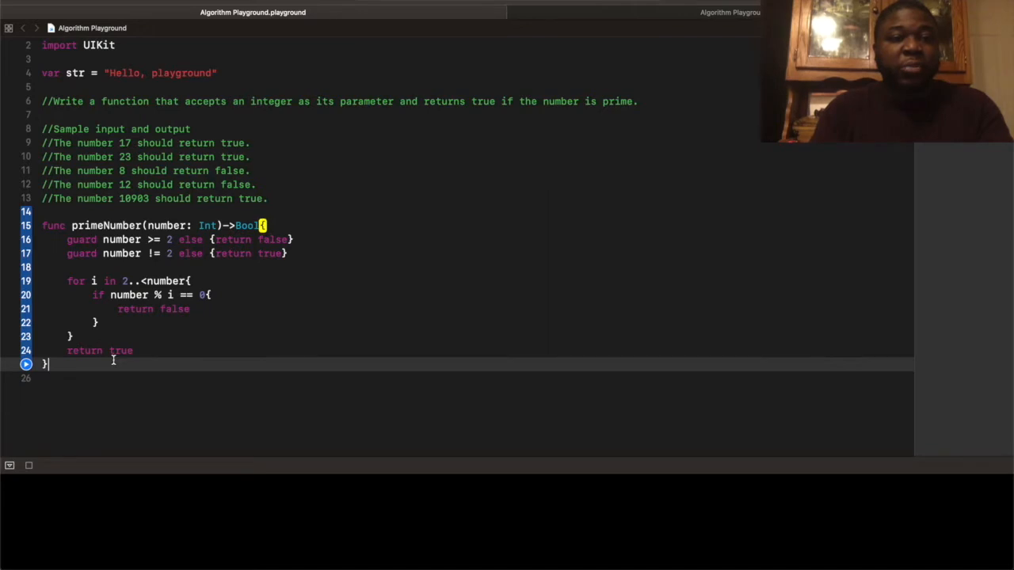
- Call primeNumber(number: 17) below the function via autocomplete, returning true
text(pr)
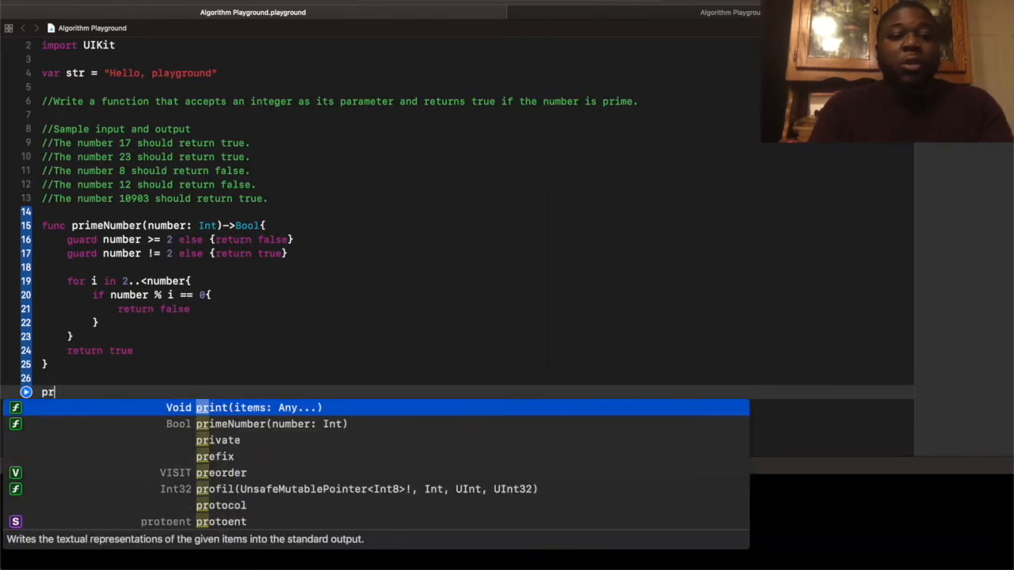
text(imeNumber(number: Int)
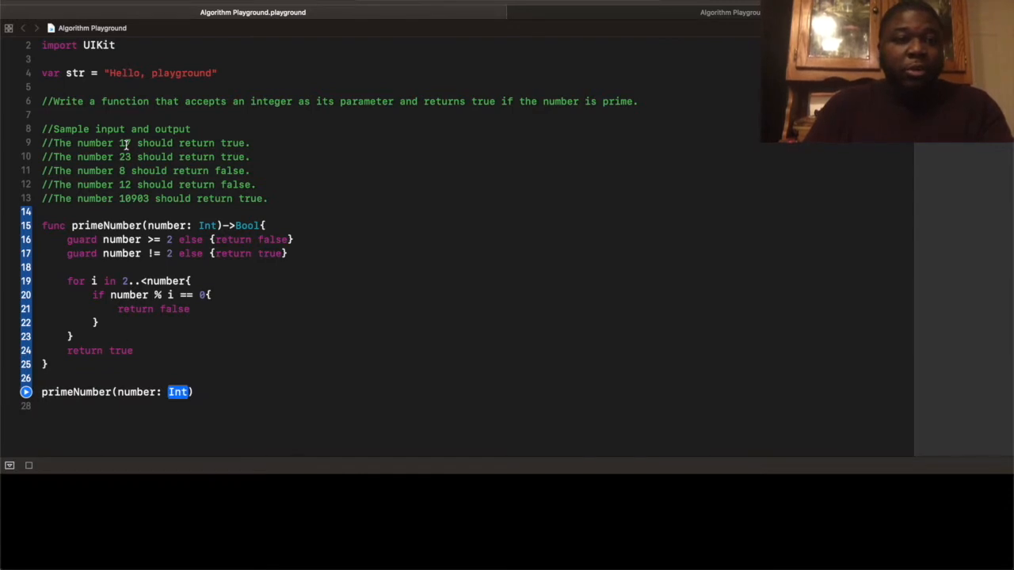
text(17)
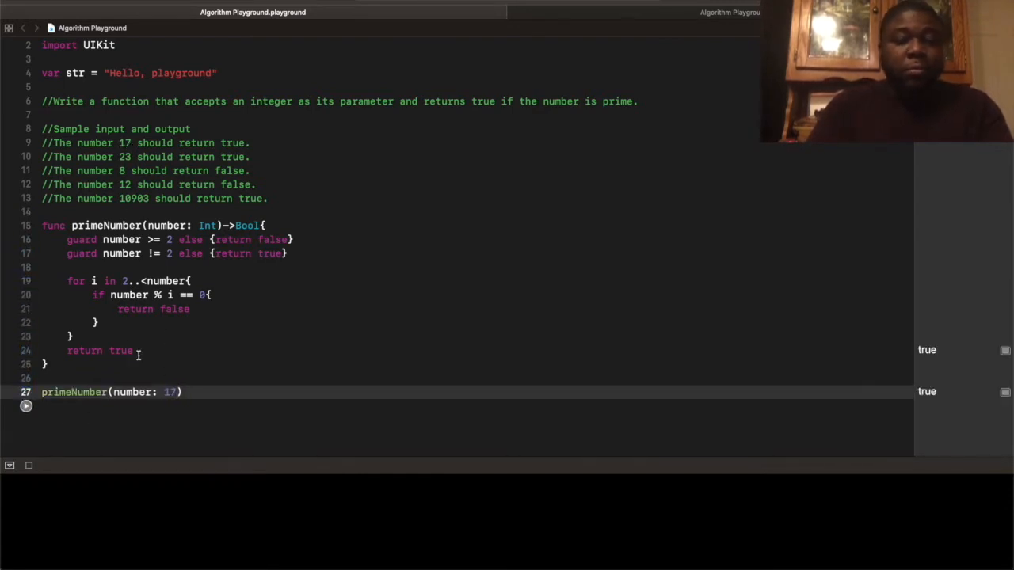
mouse_move(197, 281)
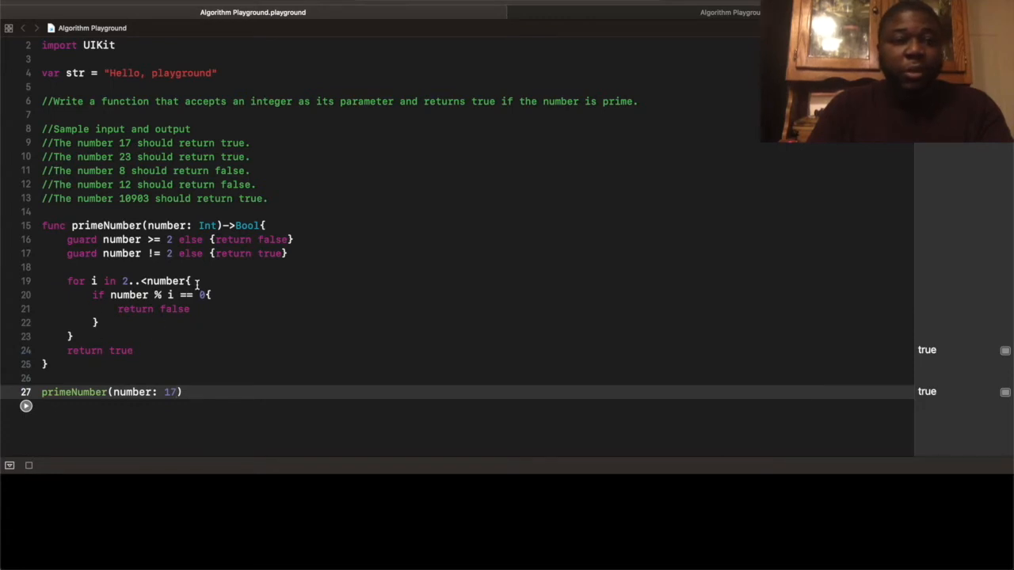
- Print i inside the loop and test primeNumber with 23, 8, then 12
text(print(items: Any...)
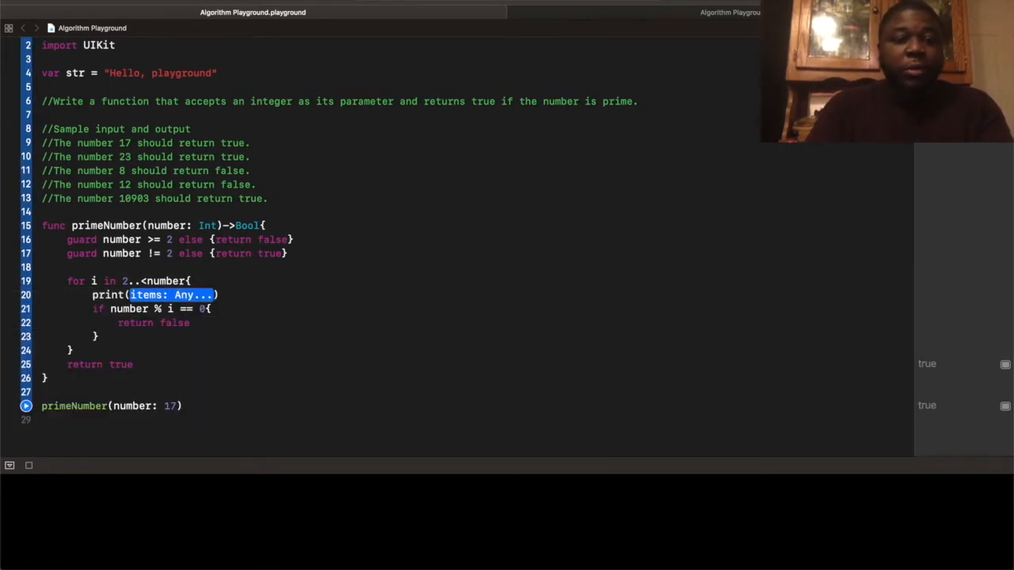
text(int(i)
click(112, 406)
text(23)
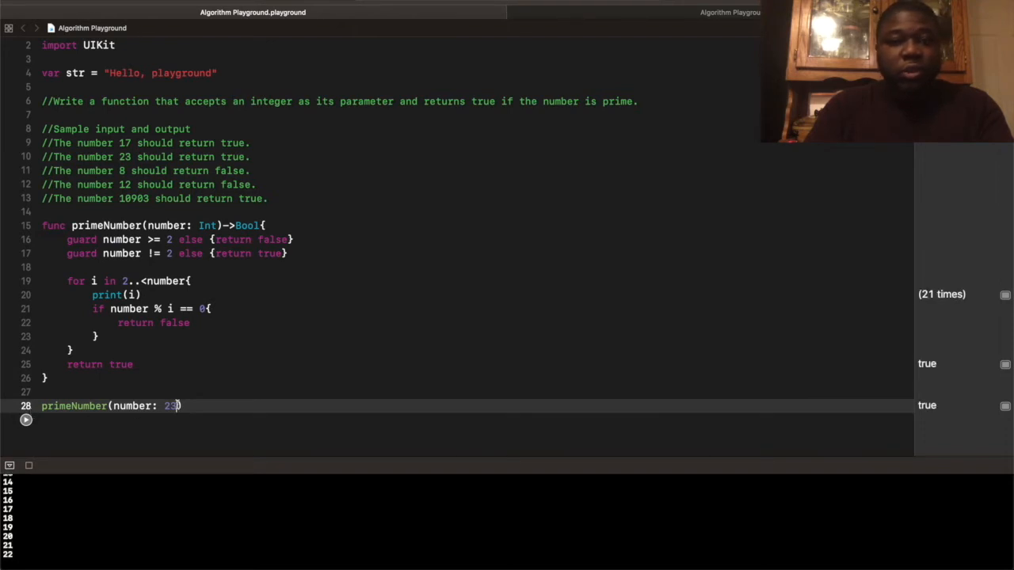
key(Backspace)
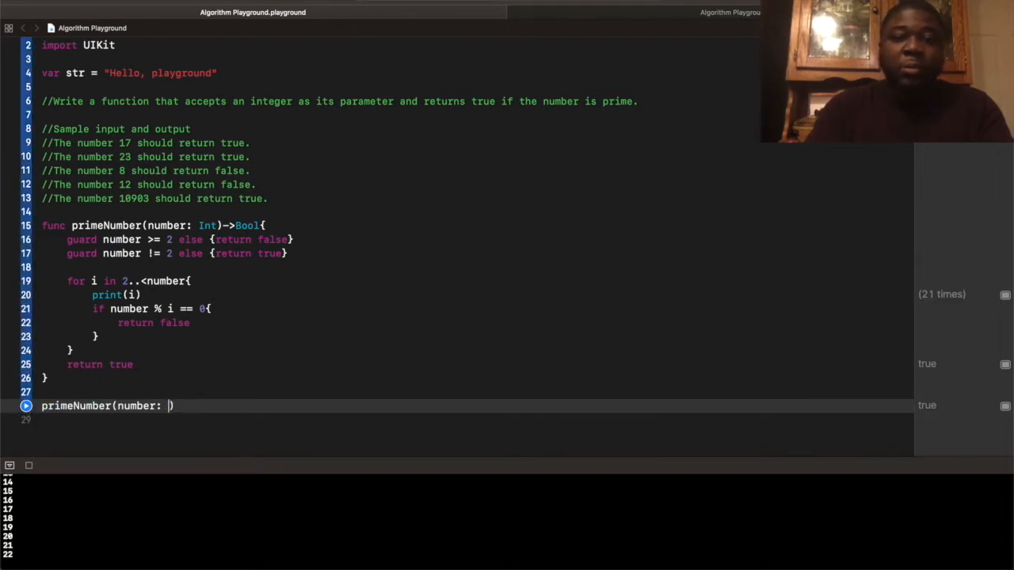
text(8)
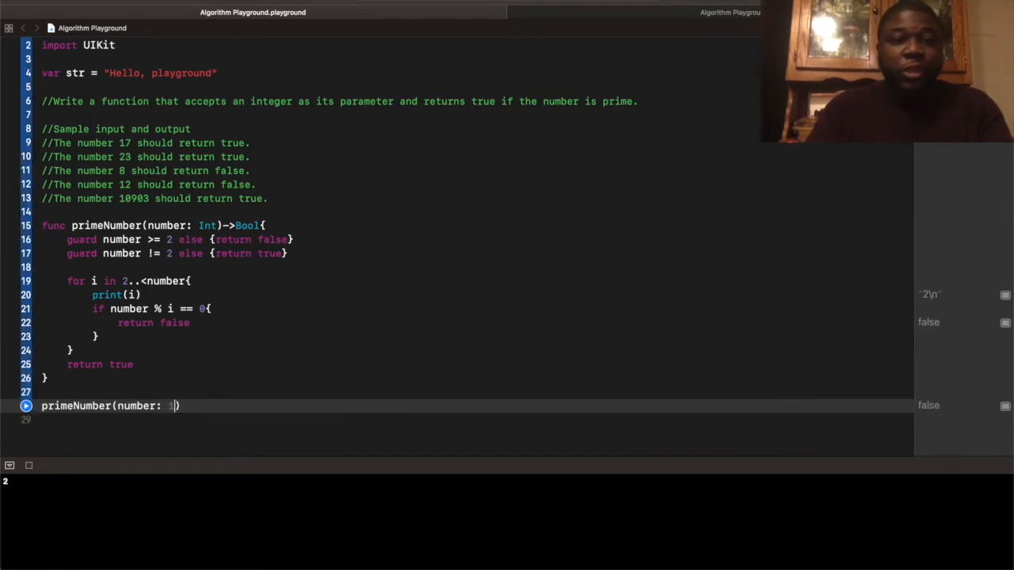
text(2)
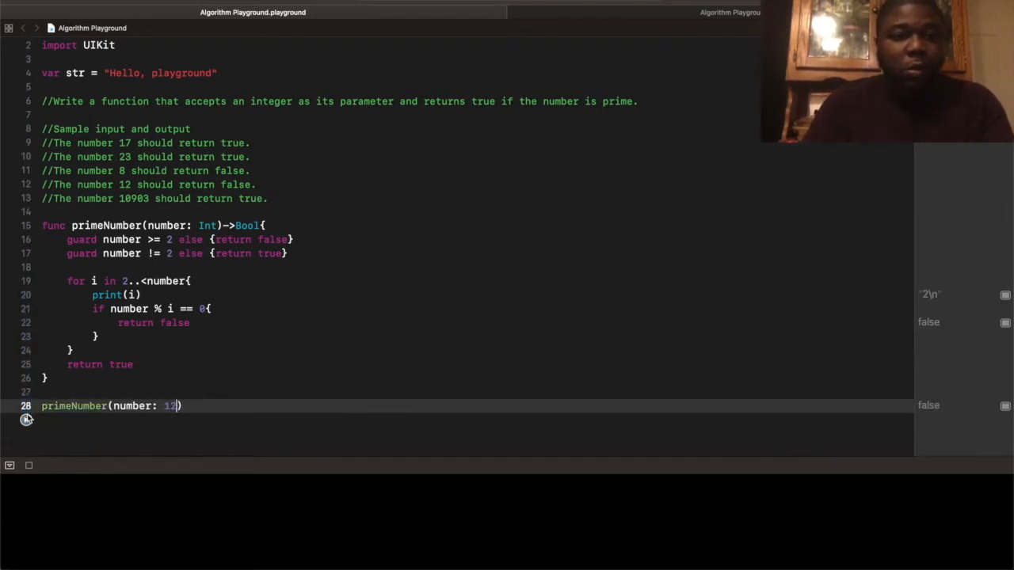
click(25, 420)
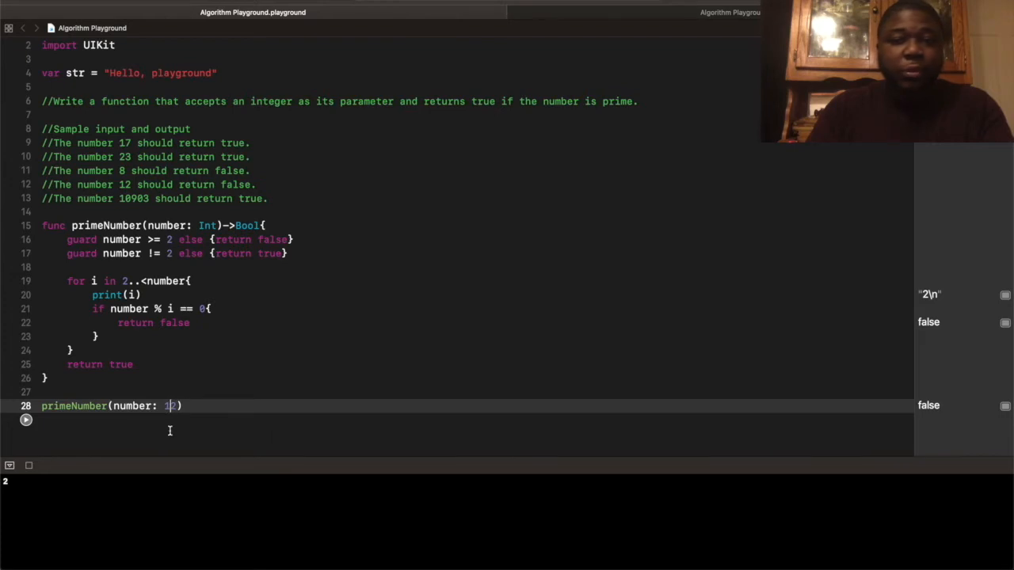
- Test primeNumber with 10903, then open a blank line after the guard checks
text(0903)
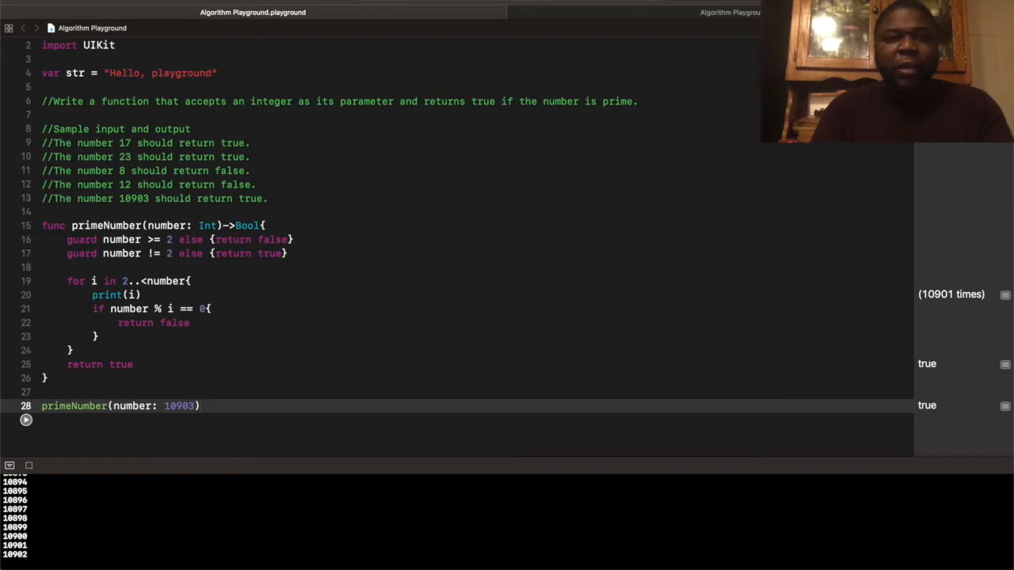
click(201, 406)
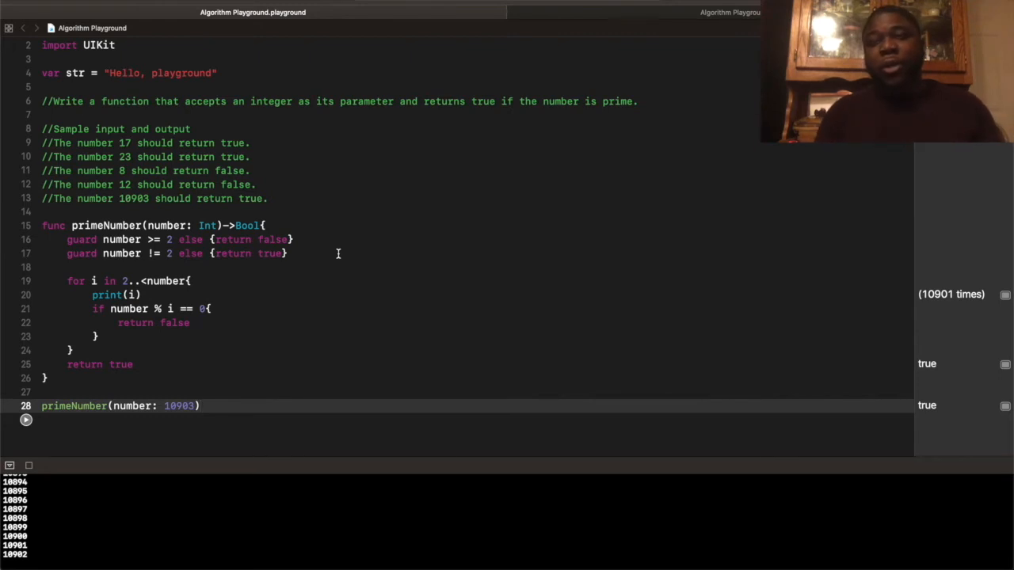
click(200, 406)
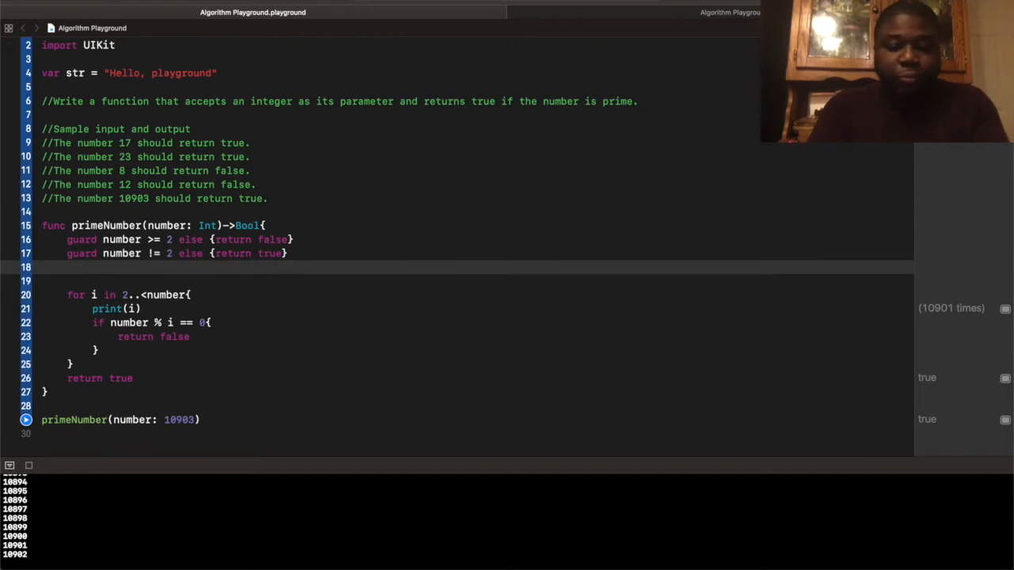
- Add let squareRoot = Int(ceil(sqrt(Double(number)))) and bound the loop at 2...squareRoot
text(let)
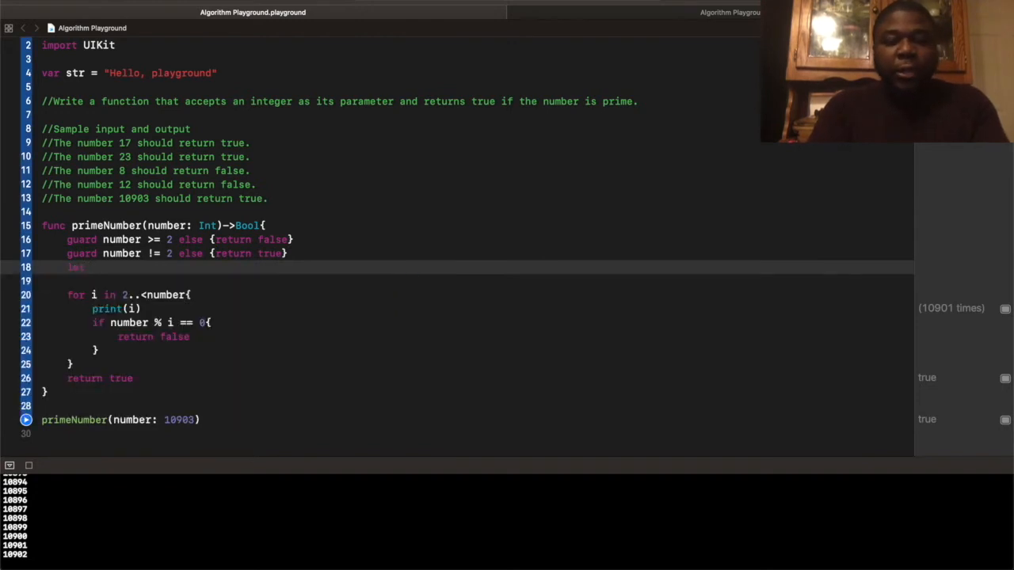
text(d)
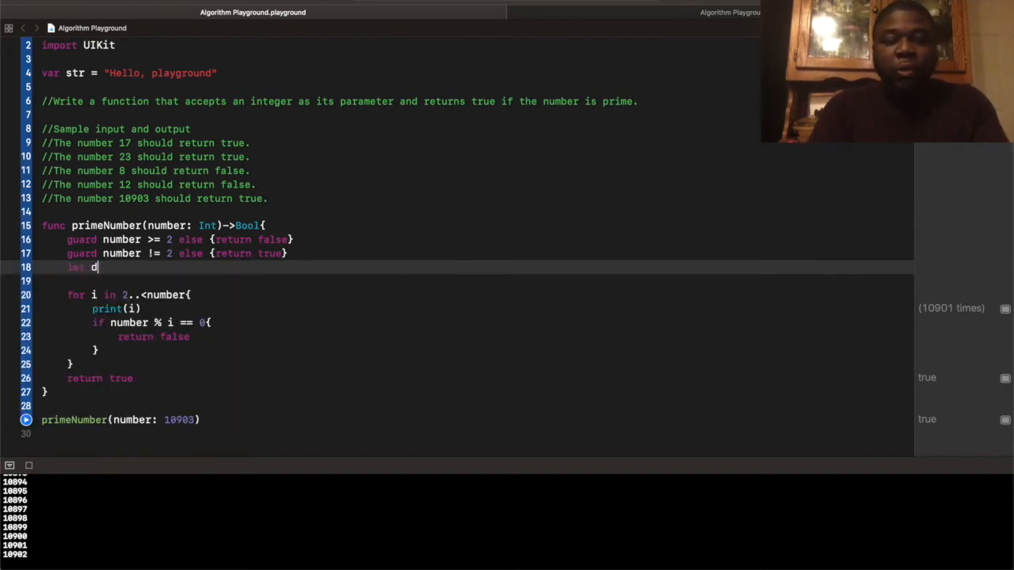
text(squareRo)
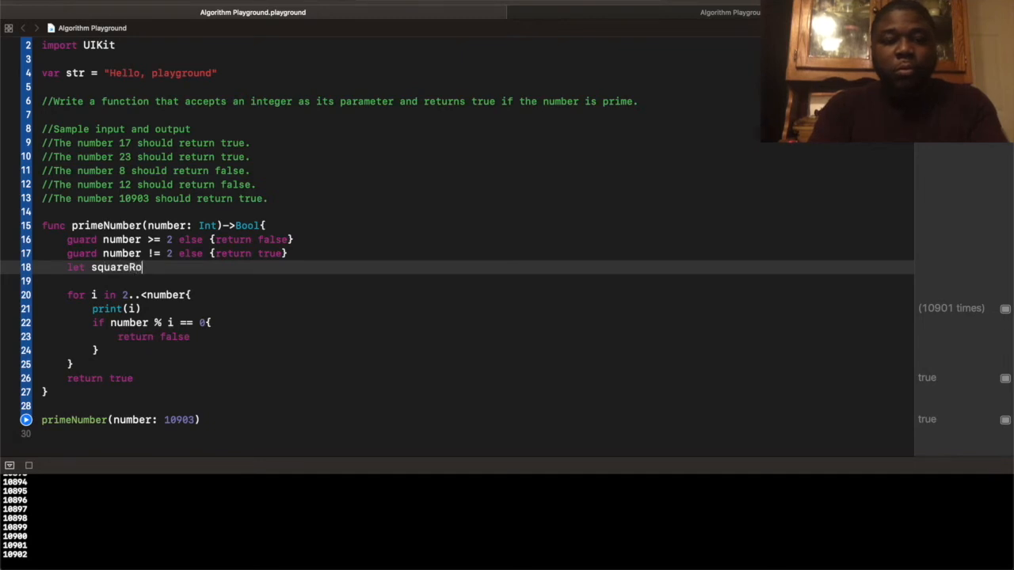
text(ot =)
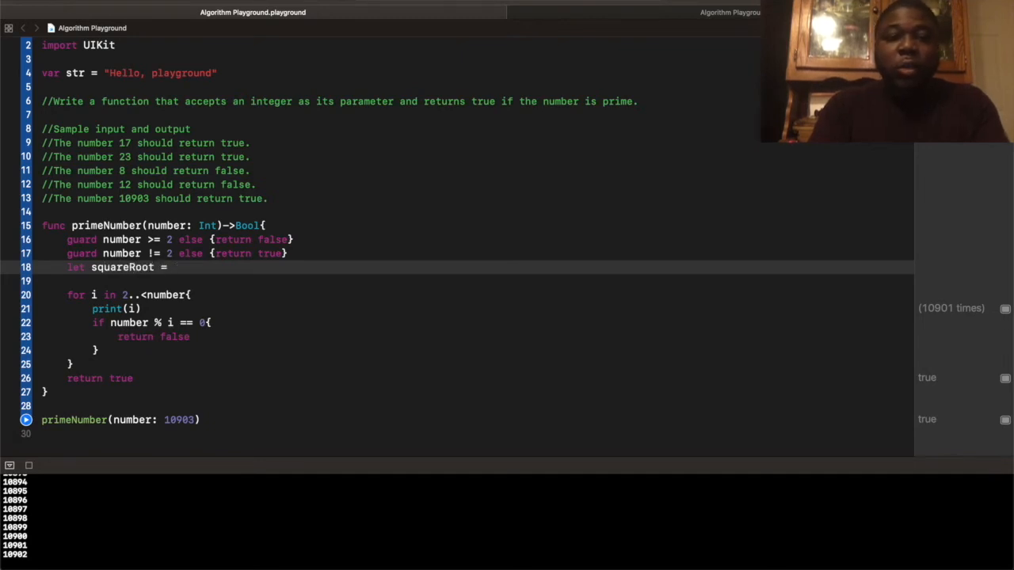
text(Int(ceil)
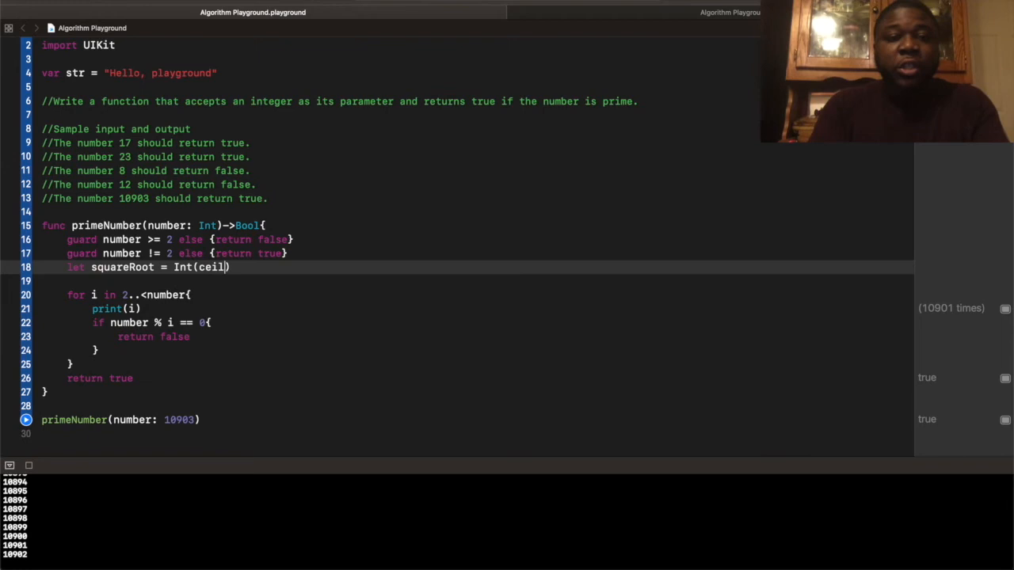
text(sqrt()
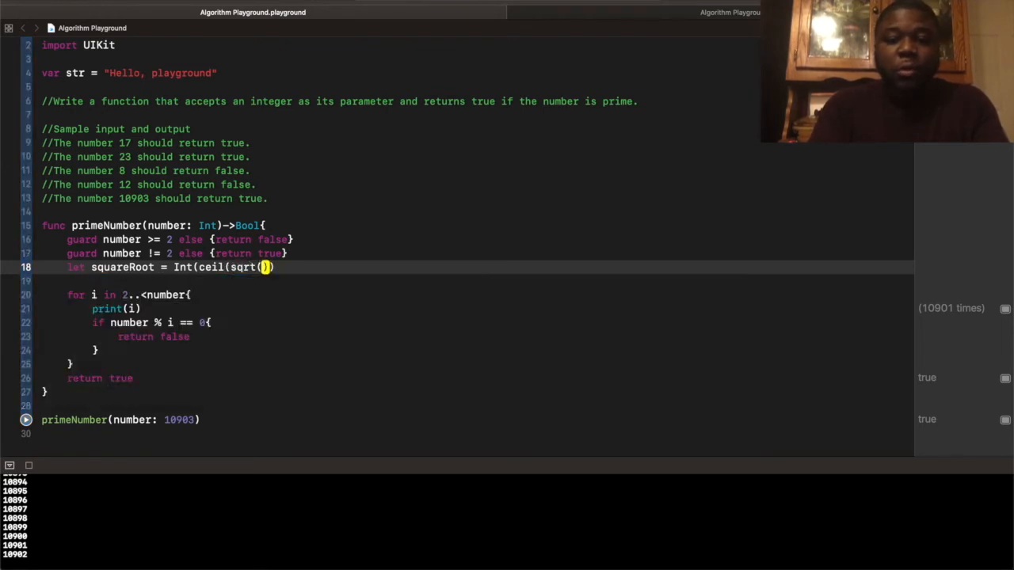
text(Double(n)
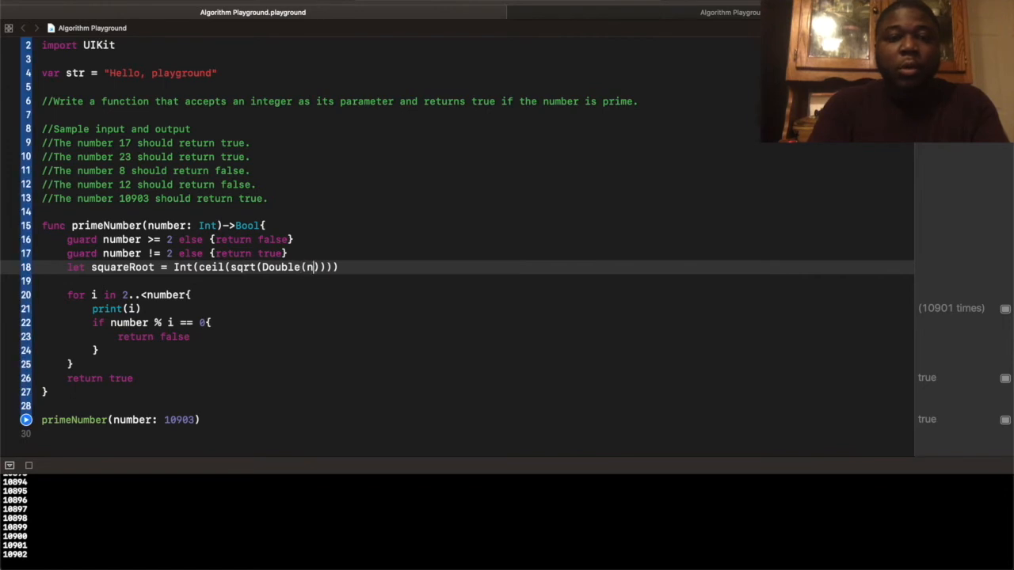
text(umber)
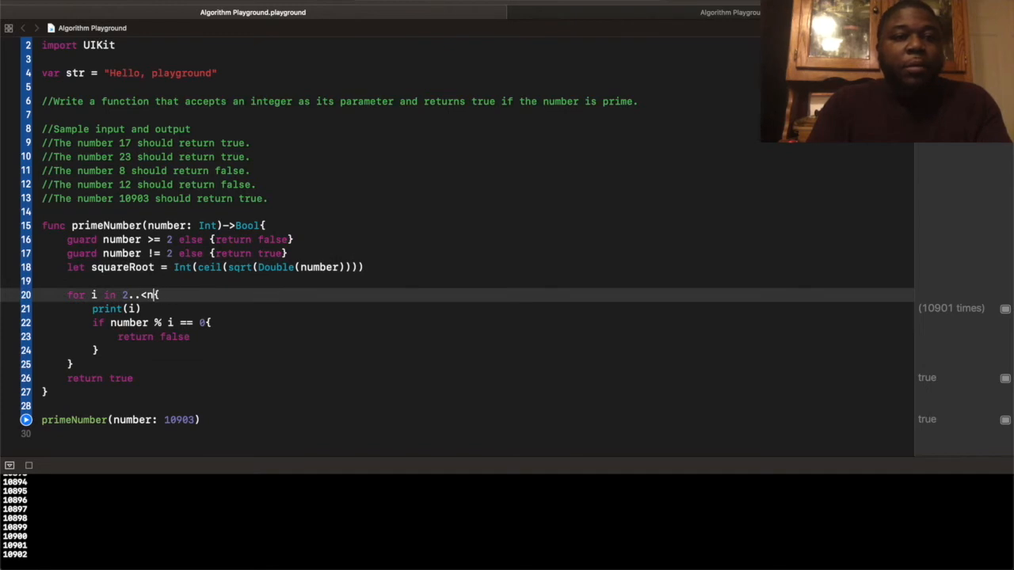
text(.squareRoot)
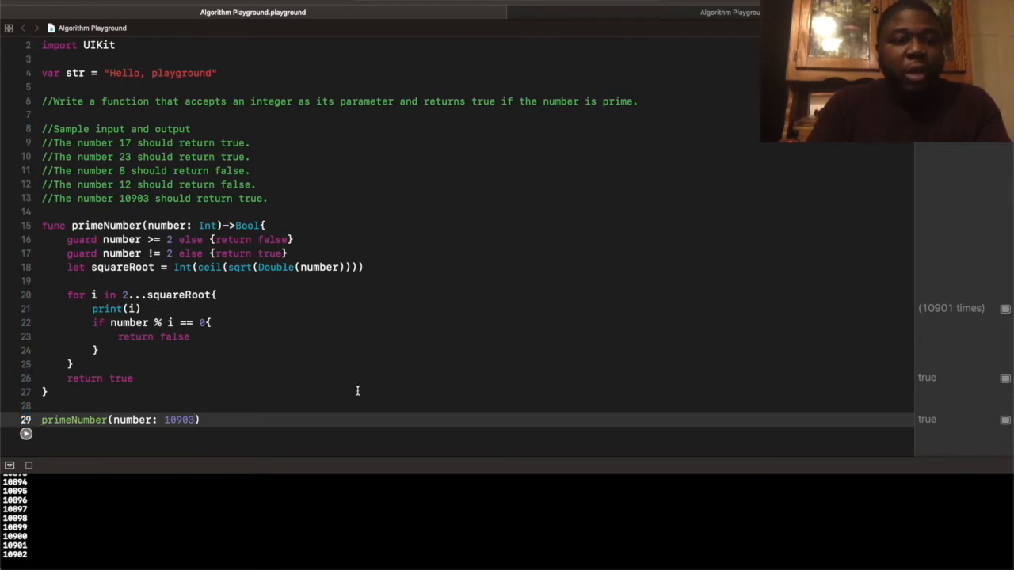
mouse_move(435, 376)
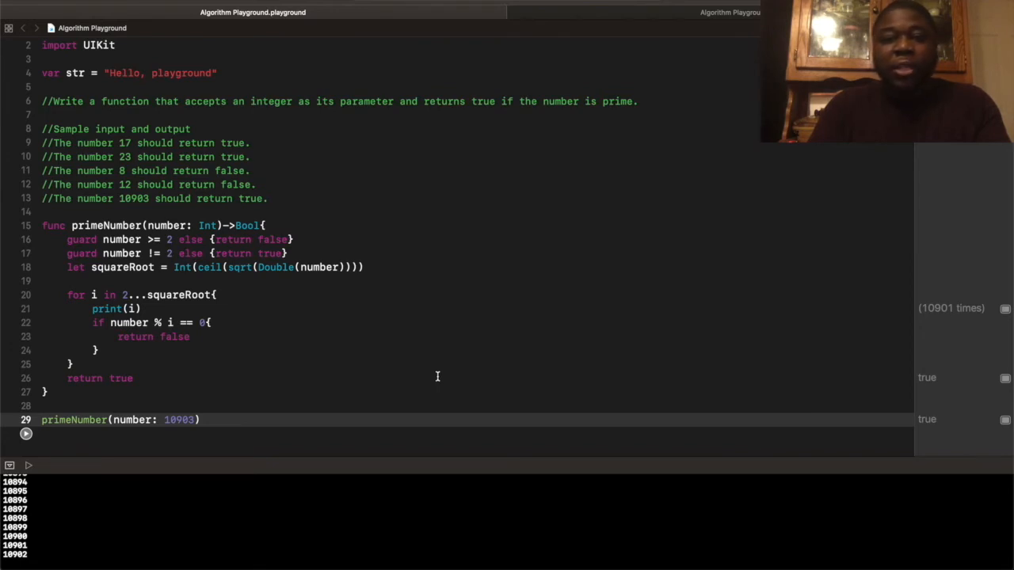
mouse_move(256, 370)
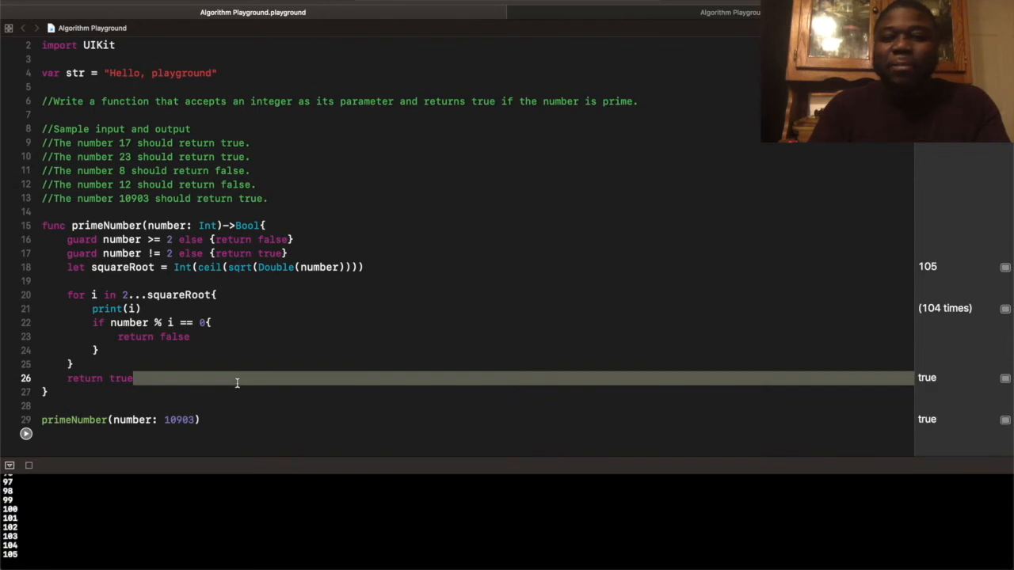
mouse_move(910, 308)
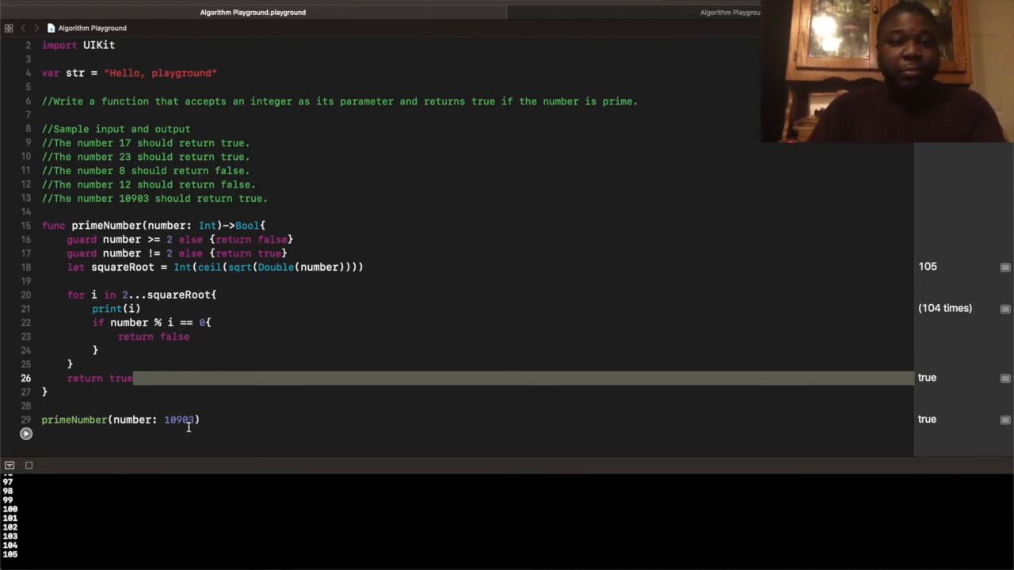
- Rerun the playground with the argument changed to 17, then 23
text(17)
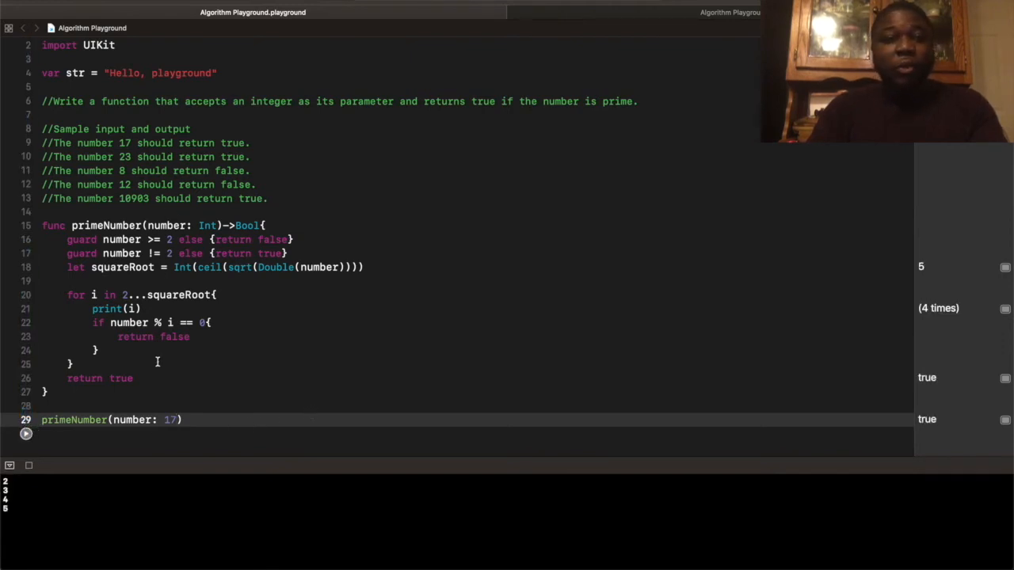
text(23)
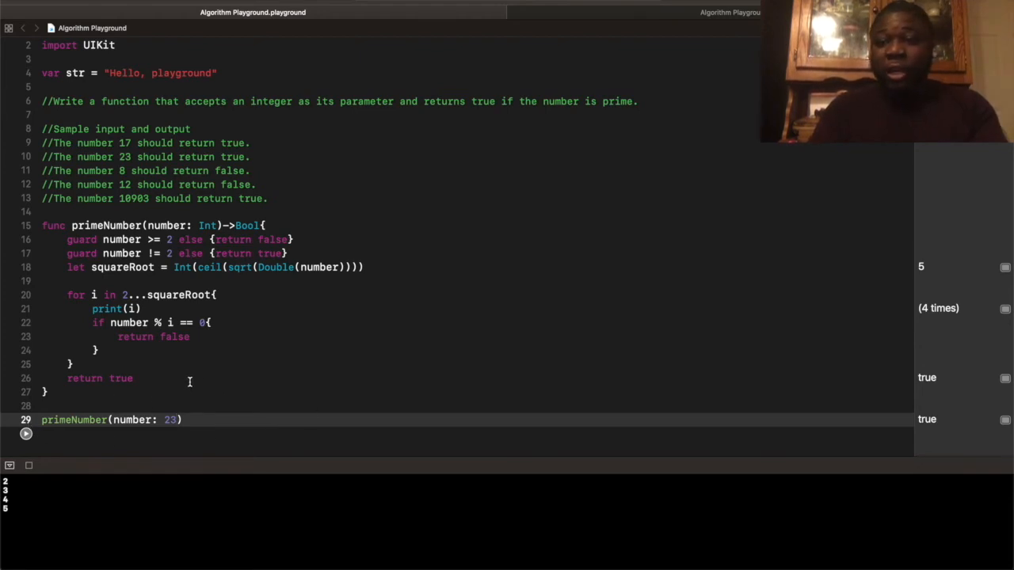
mouse_move(895, 316)
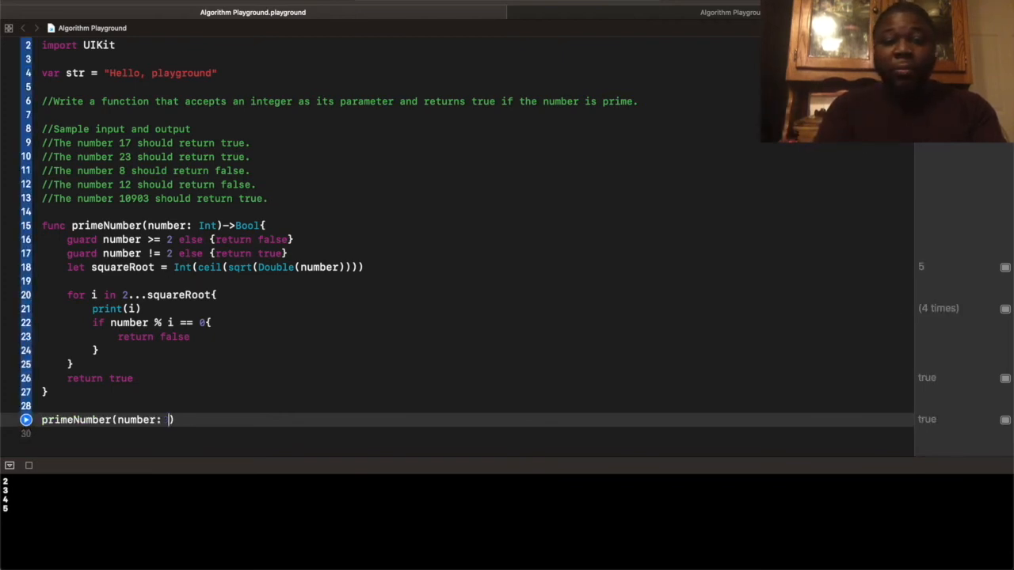
- Test with 20063 and 60919, then set the loop's upper bound back to number
text(20063)
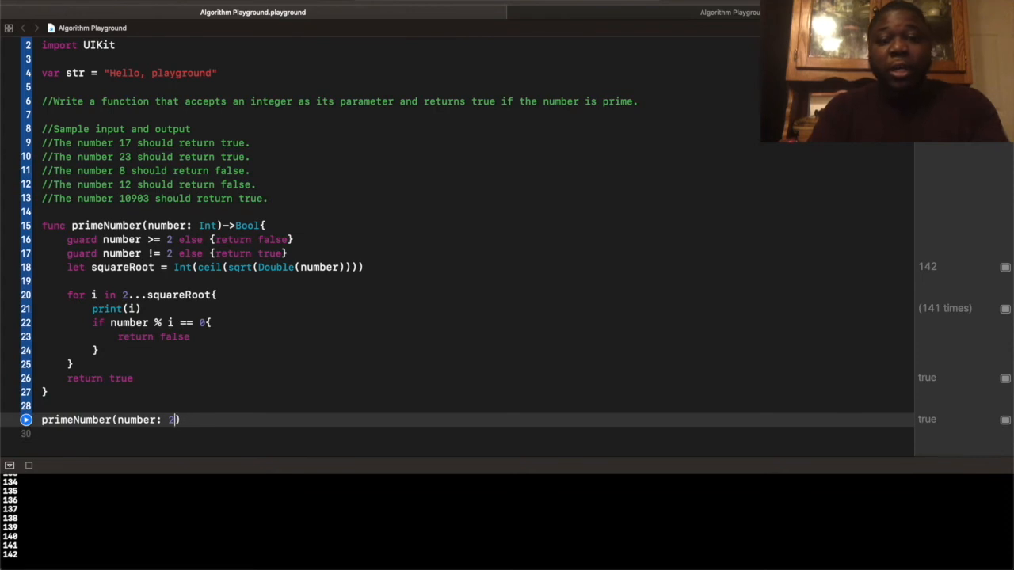
text(60919)
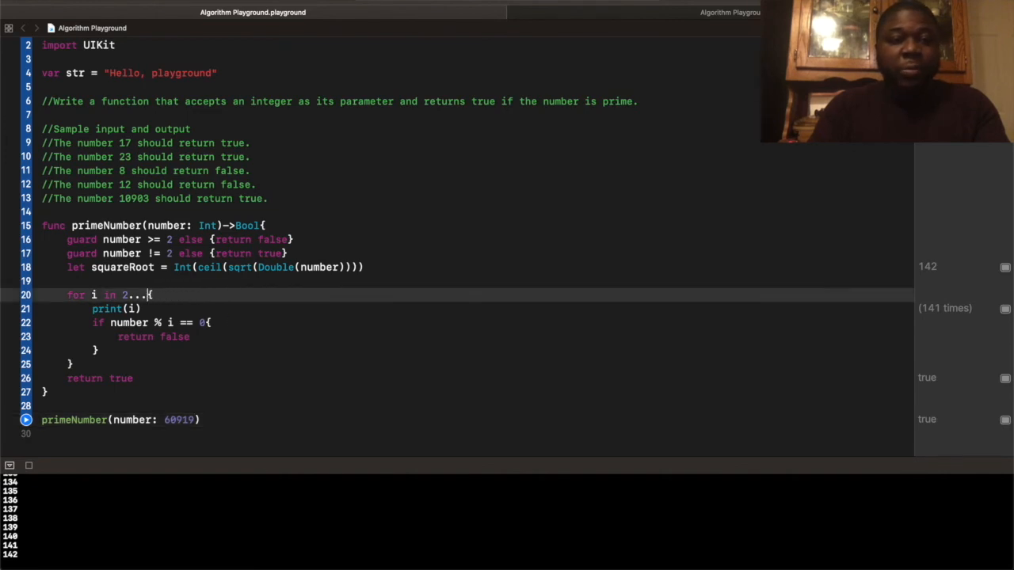
text(number)
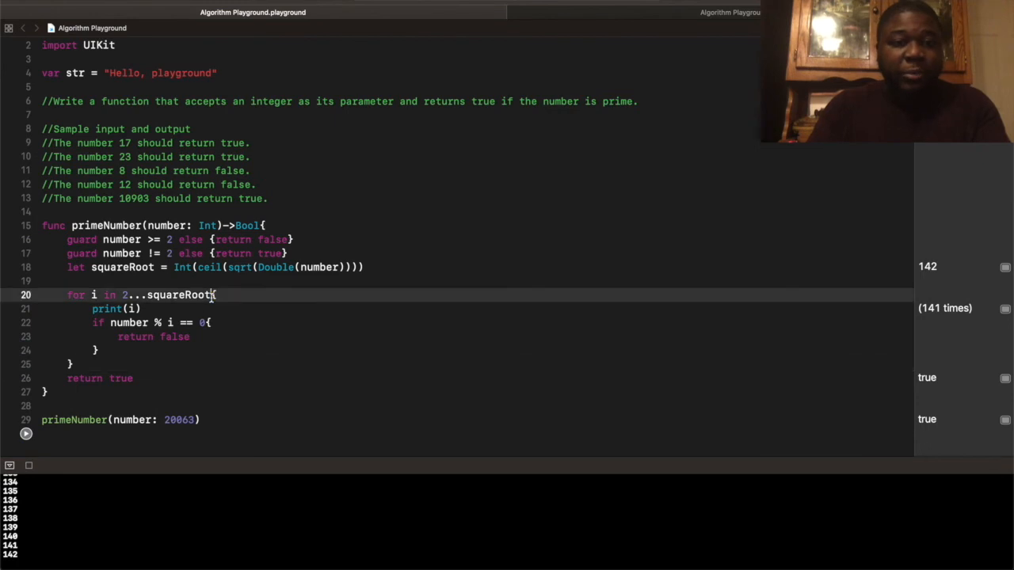
key(Backspace)
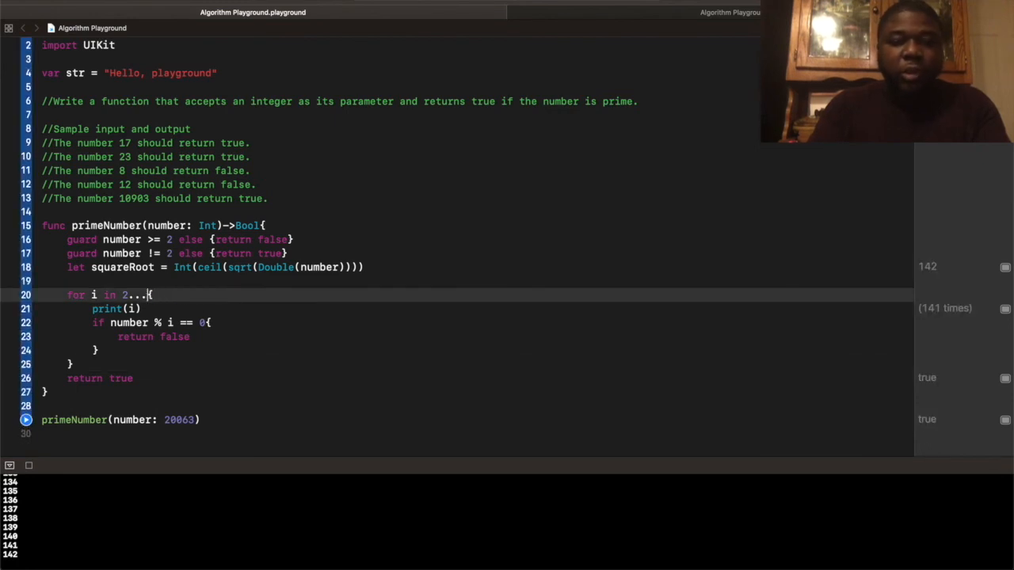
text(number)
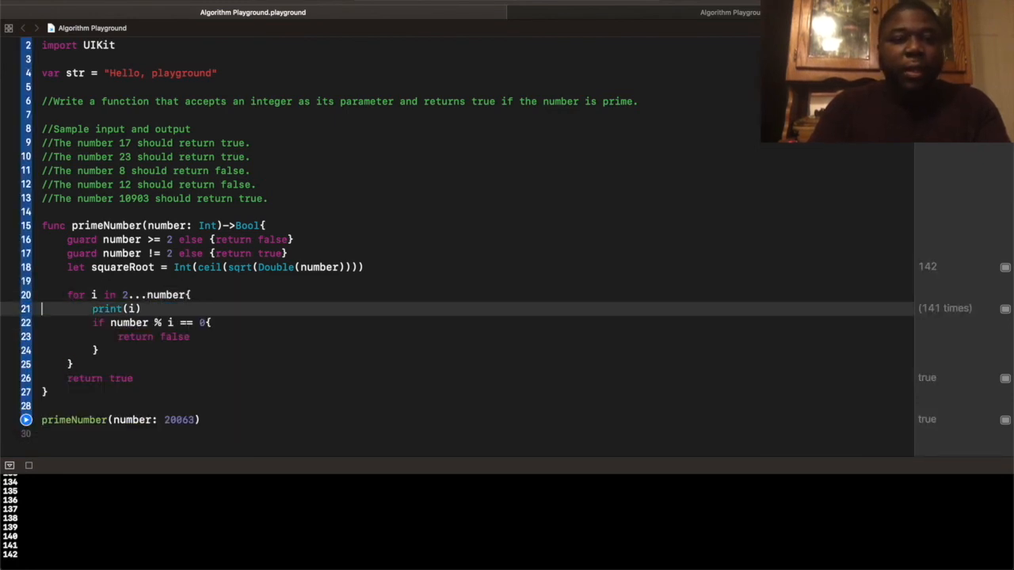